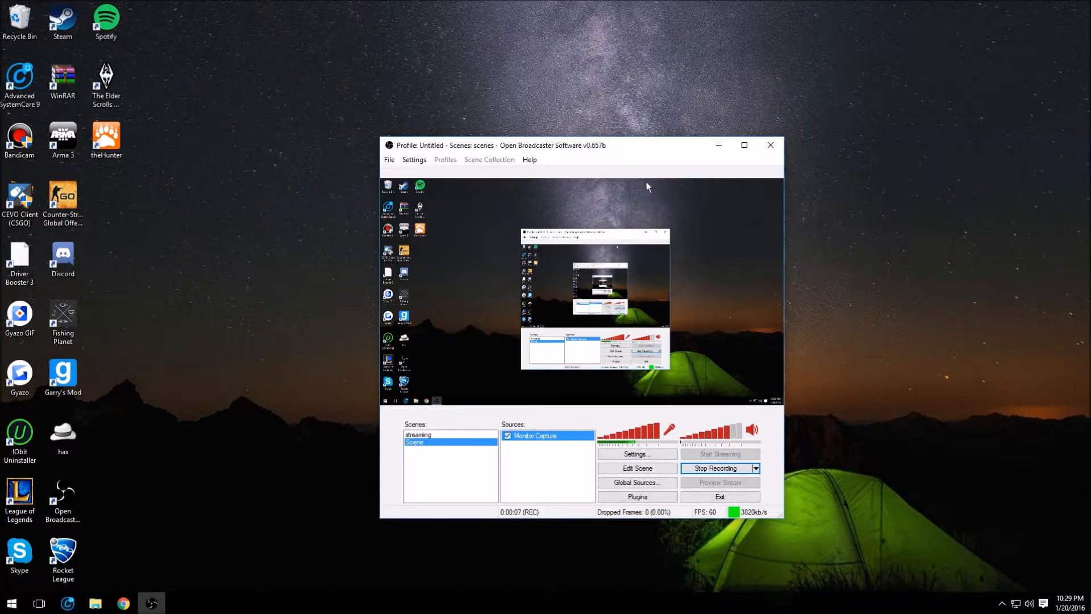
{"action": "mouse_move", "coordinate": [607, 172]}
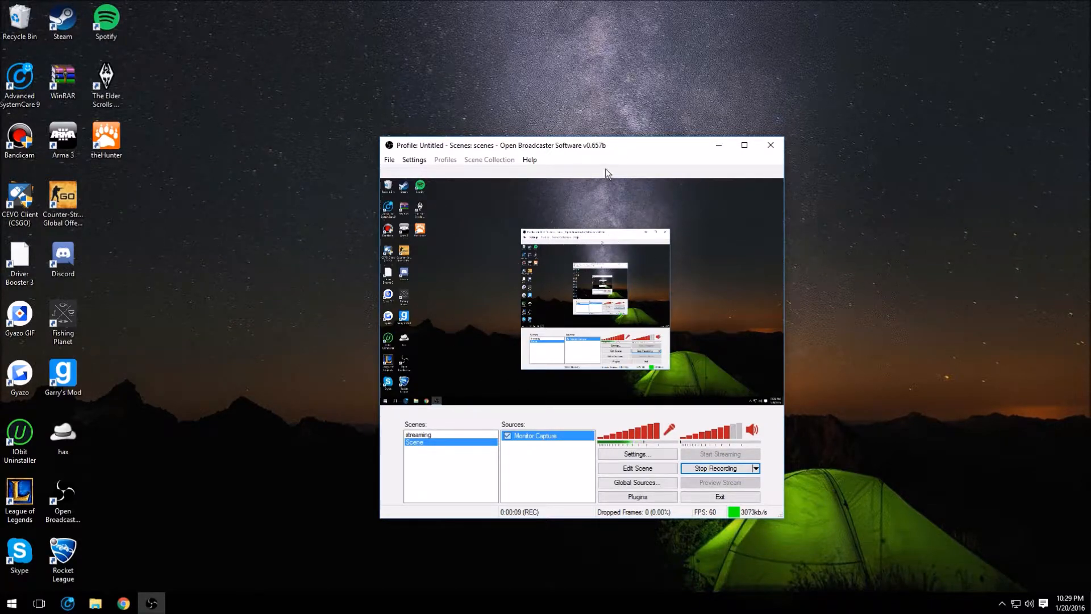
{"action": "mouse_move", "coordinate": [557, 188]}
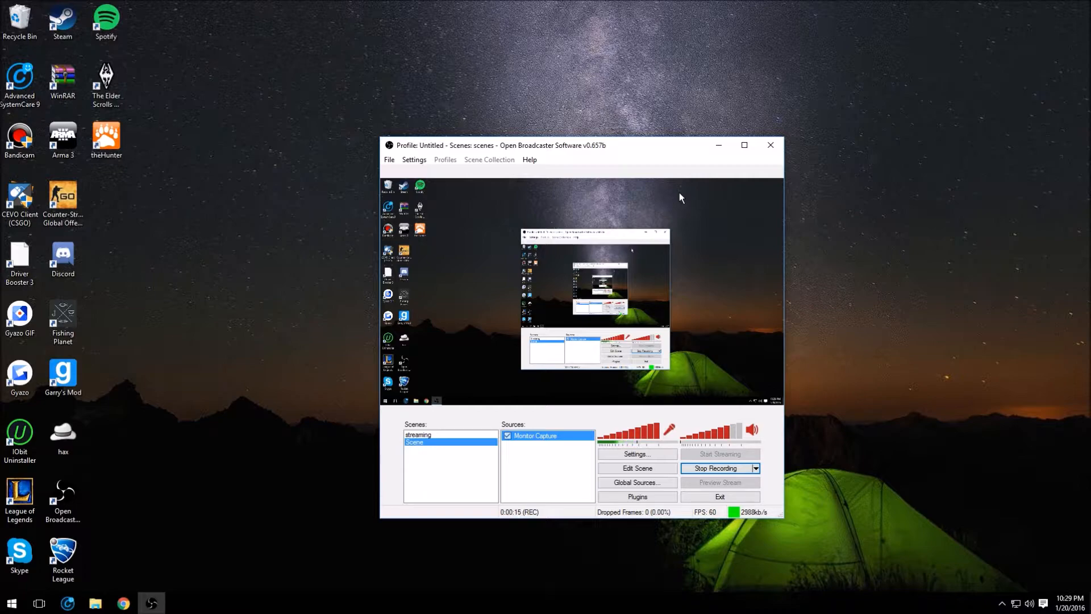
Bring up the OBS Settings dialog on its General page
{"action": "left_click", "coordinate": [636, 453]}
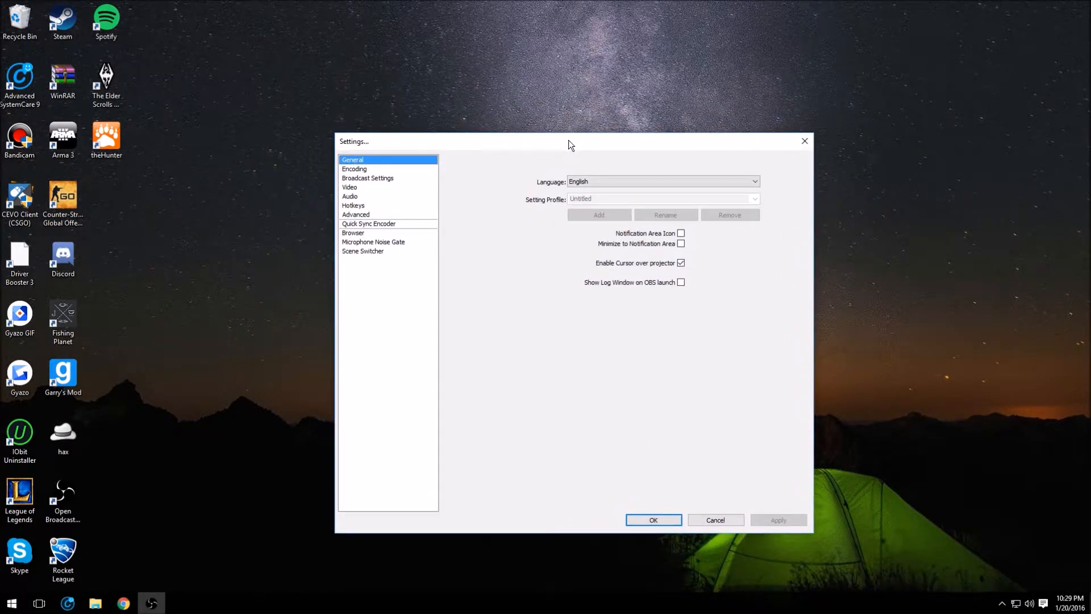
{"action": "mouse_move", "coordinate": [562, 148]}
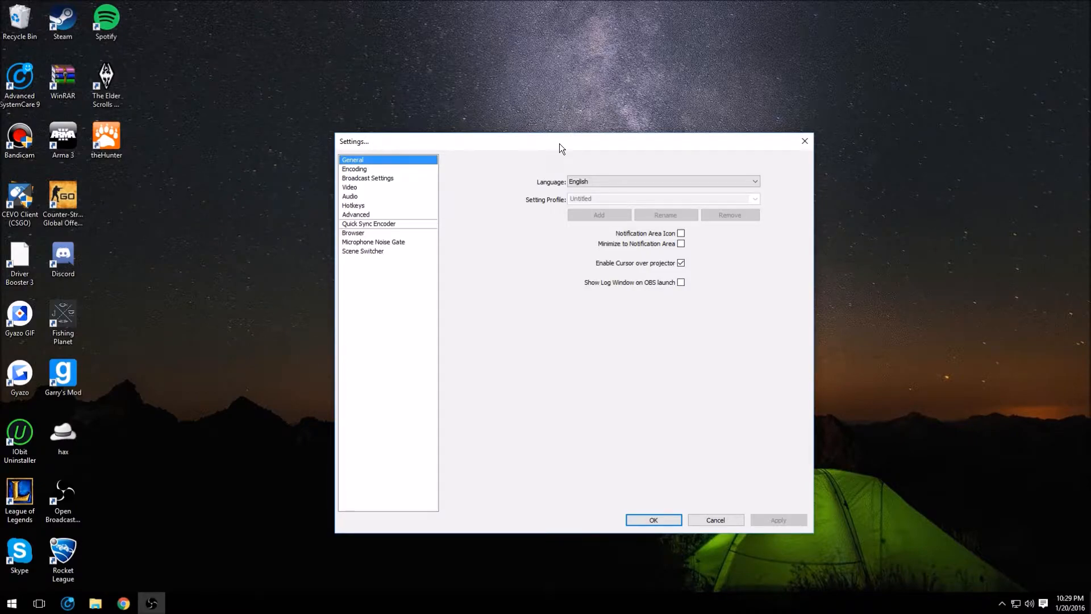
{"action": "mouse_move", "coordinate": [658, 210]}
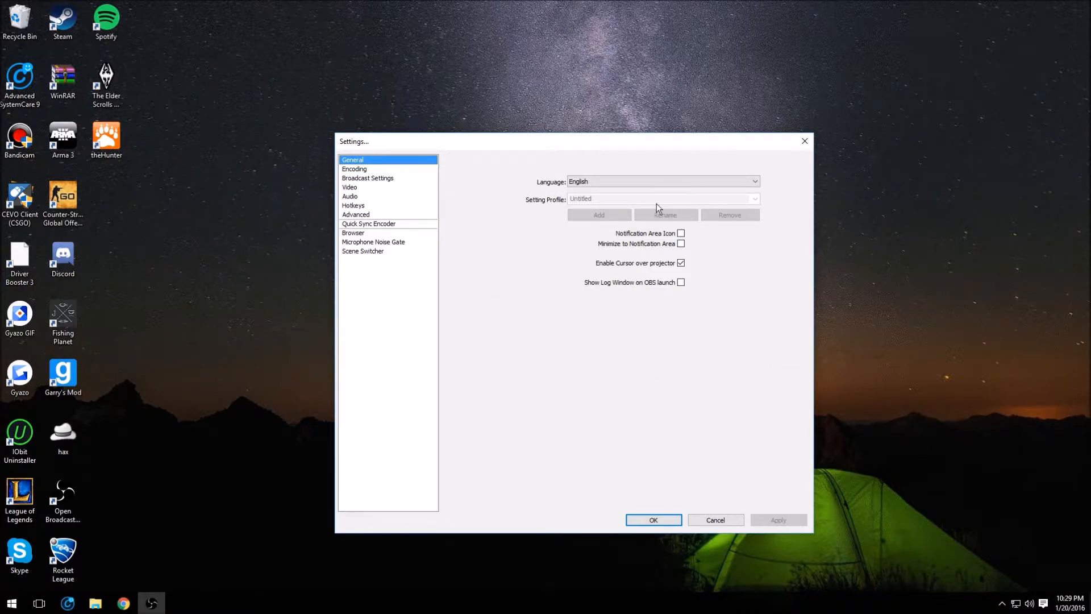
{"action": "mouse_move", "coordinate": [613, 250]}
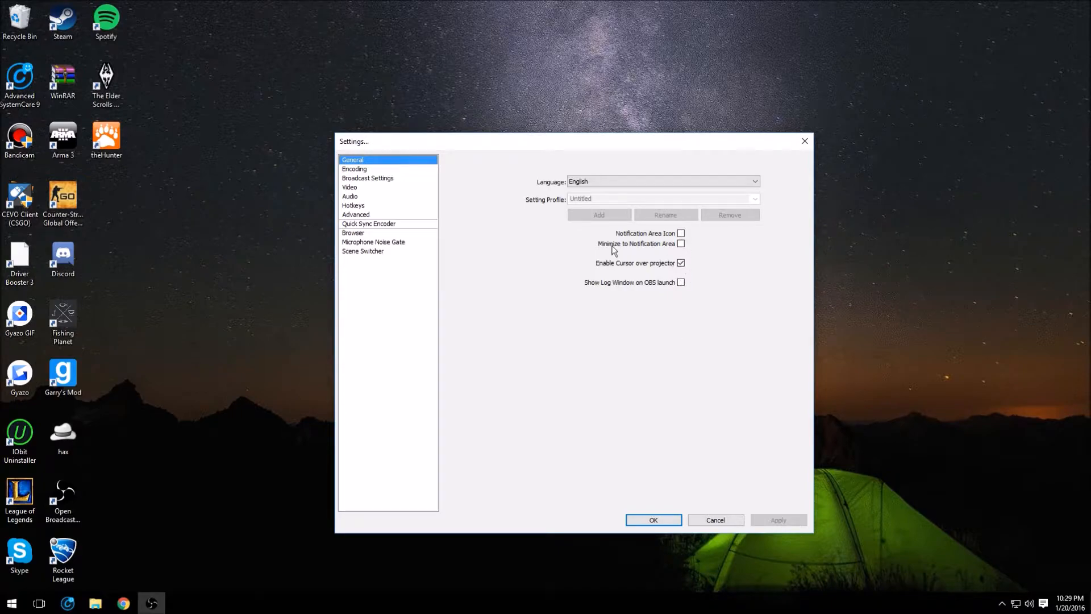
{"action": "mouse_move", "coordinate": [726, 252]}
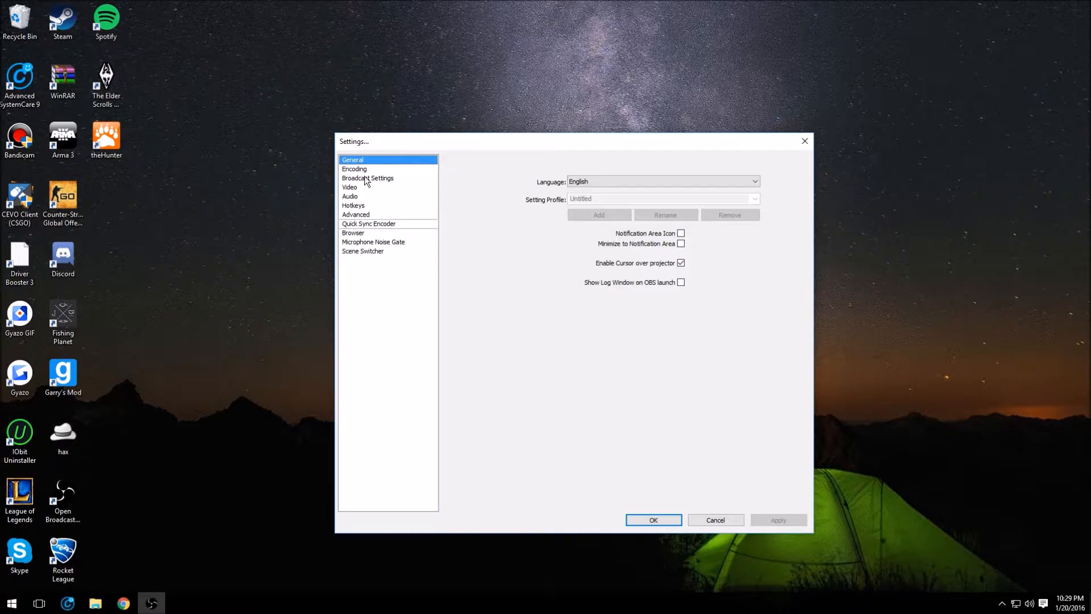
Keep Encoding at x264 without CBR, quality balance 10, max bitrate 1000, AAC audio at 160
{"action": "left_click", "coordinate": [354, 168]}
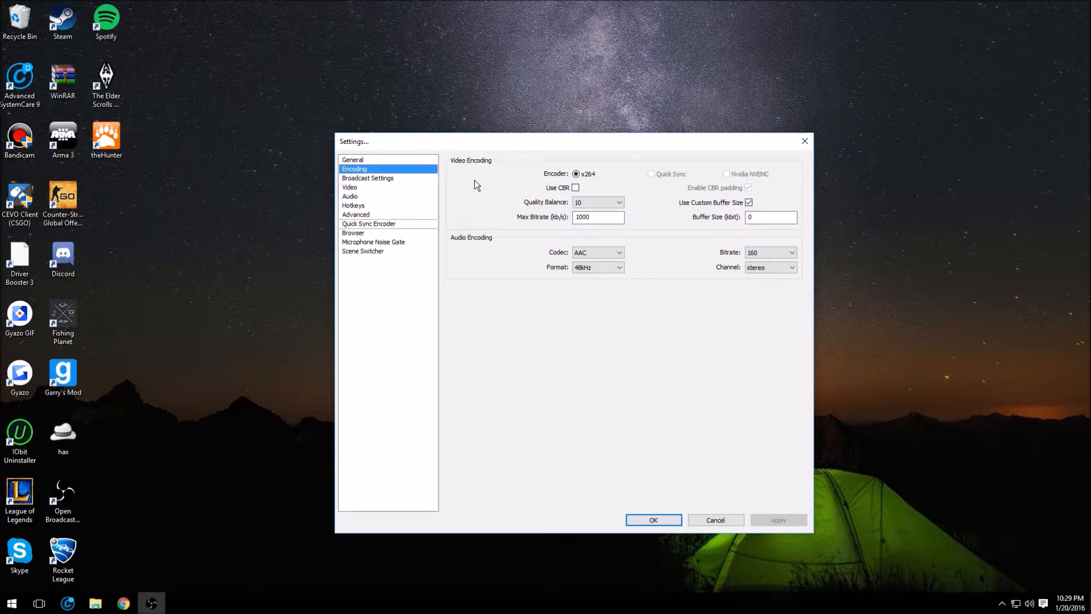
{"action": "mouse_move", "coordinate": [494, 200]}
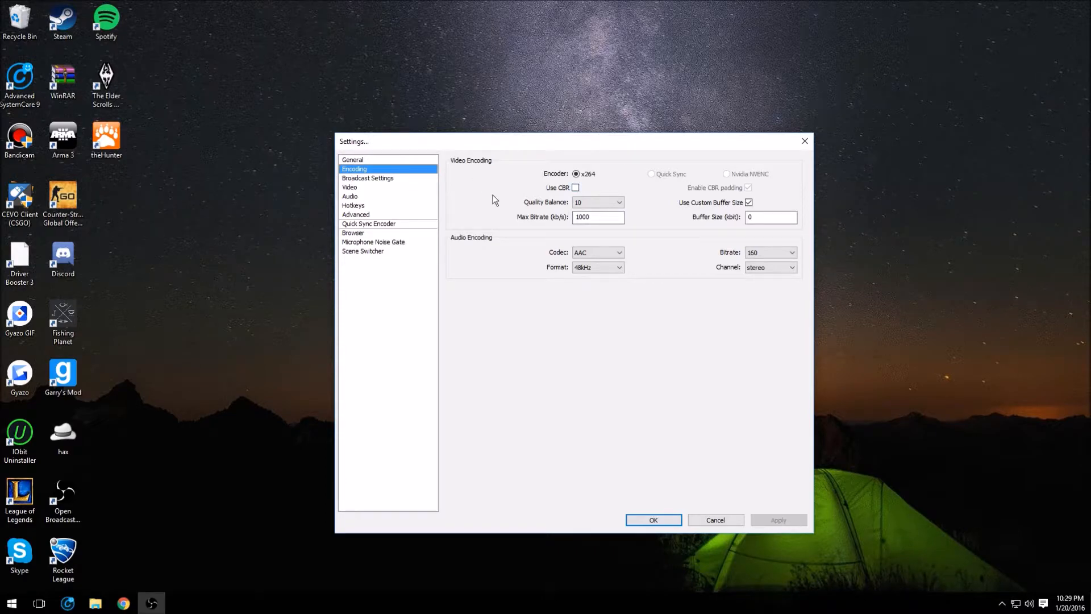
{"action": "mouse_move", "coordinate": [598, 216]}
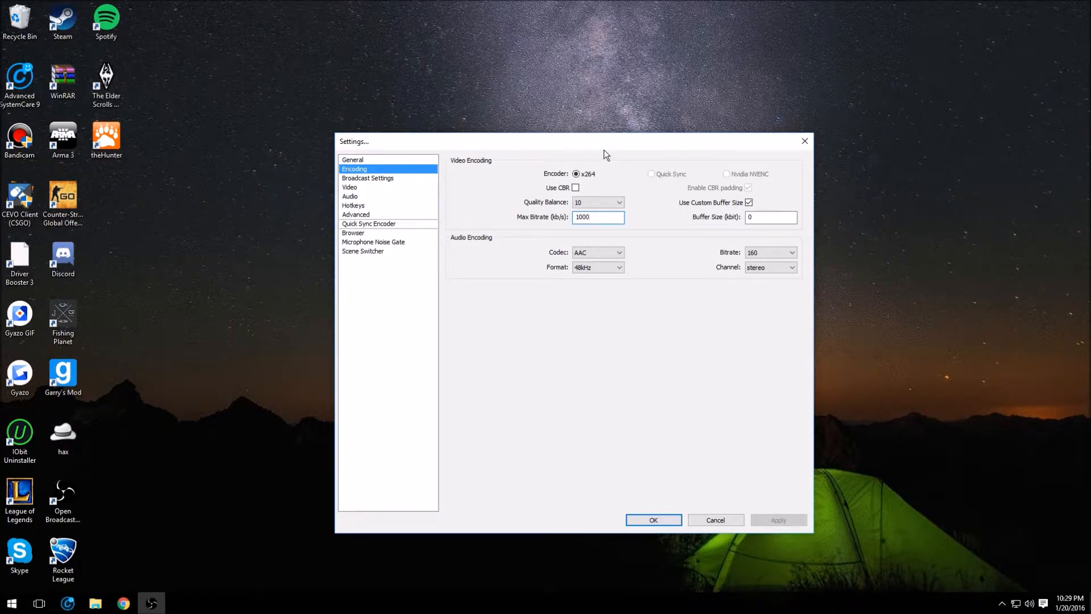
{"action": "mouse_move", "coordinate": [602, 167]}
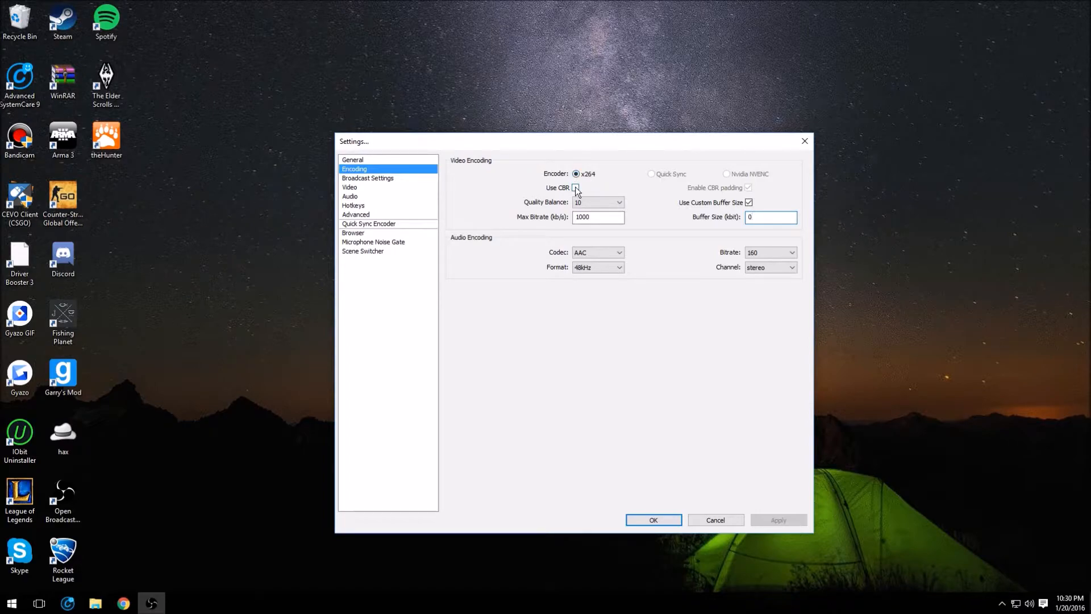
{"action": "left_click", "coordinate": [575, 187]}
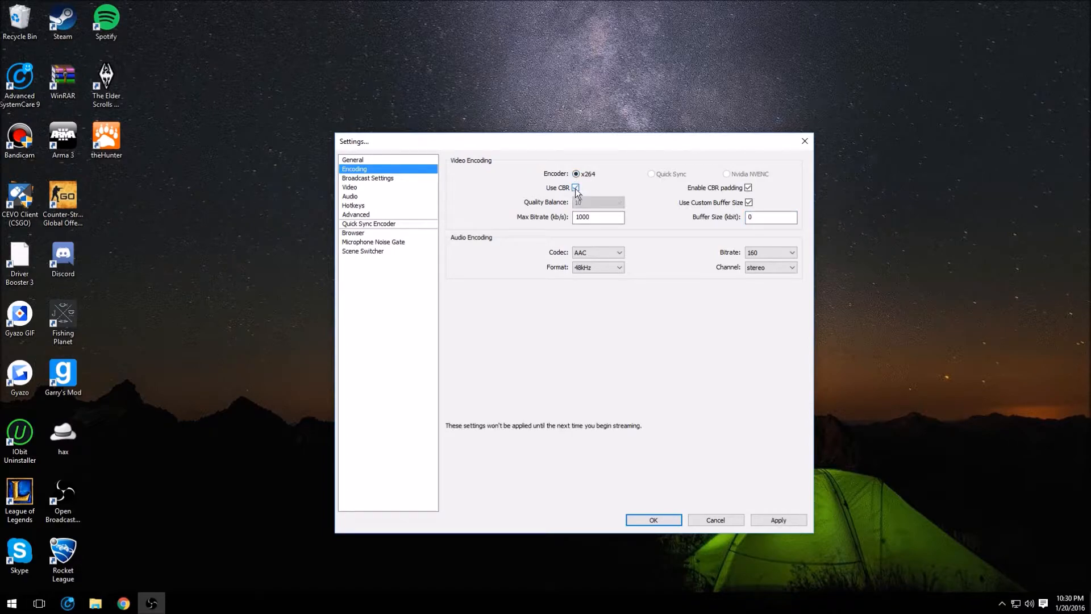
{"action": "left_click", "coordinate": [597, 202]}
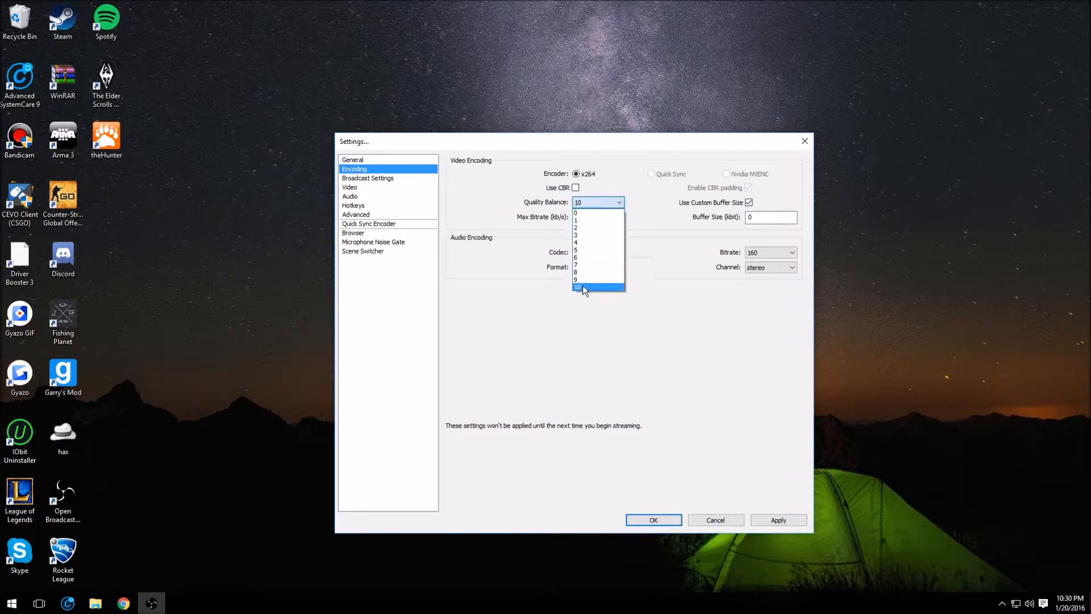
{"action": "mouse_move", "coordinate": [581, 272]}
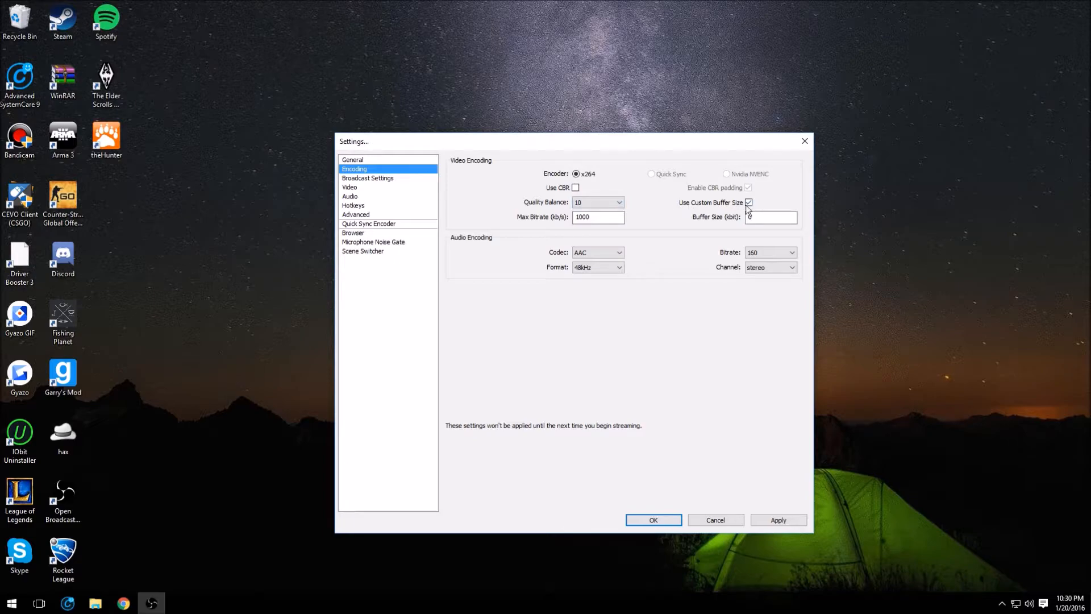
{"action": "left_click", "coordinate": [771, 216]}
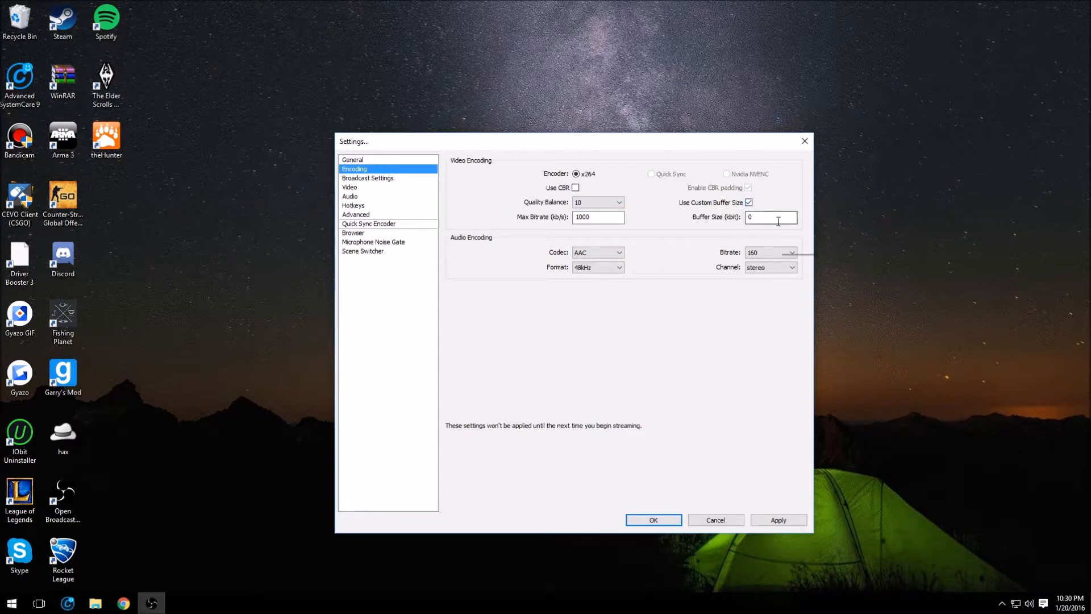
{"action": "mouse_move", "coordinate": [565, 222]}
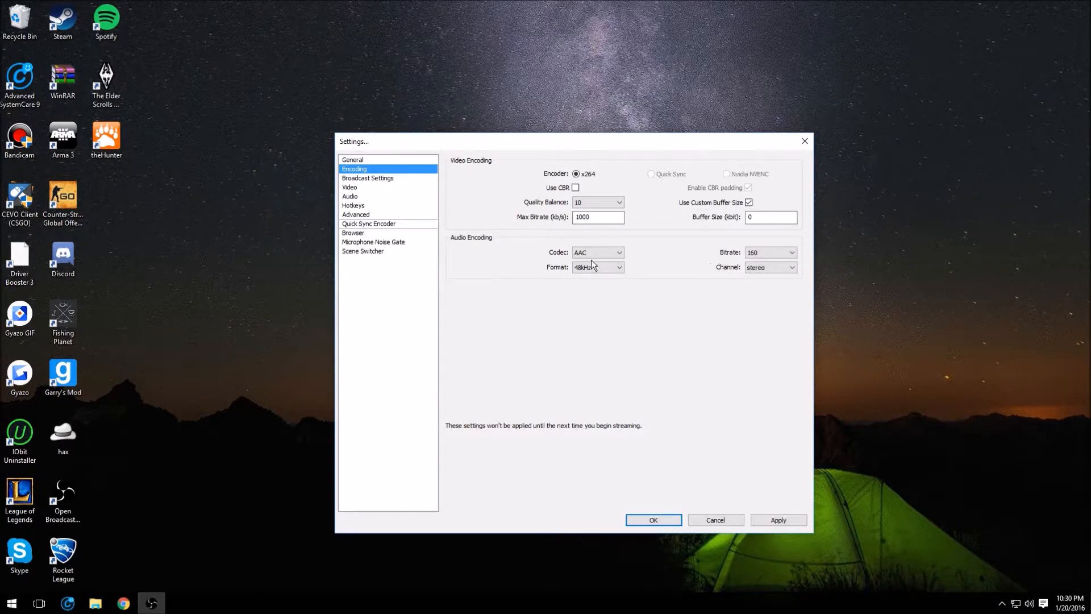
{"action": "mouse_move", "coordinate": [467, 243]}
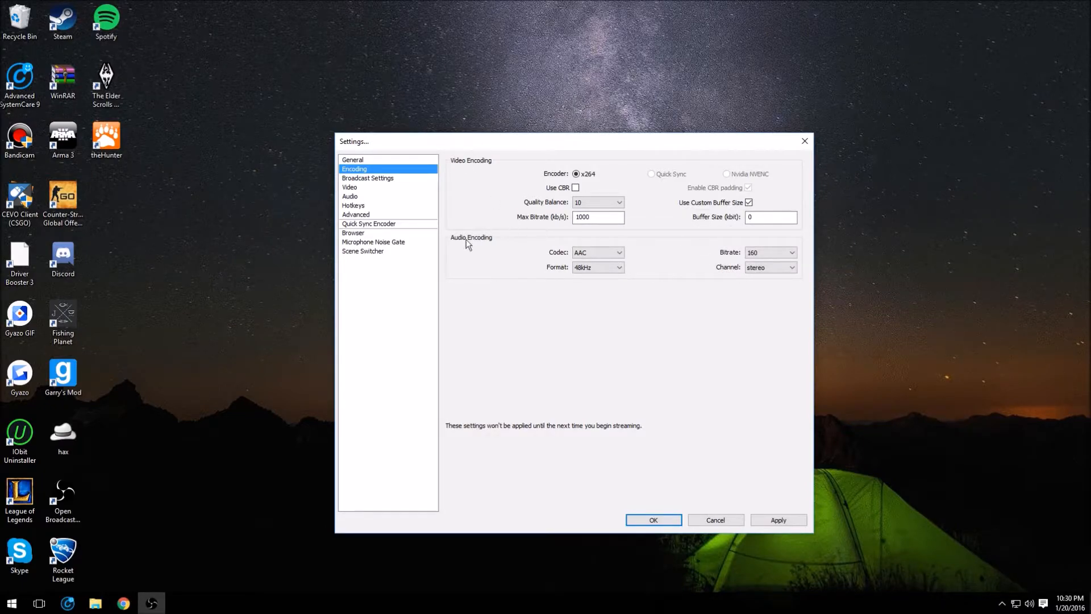
{"action": "mouse_move", "coordinate": [534, 263]}
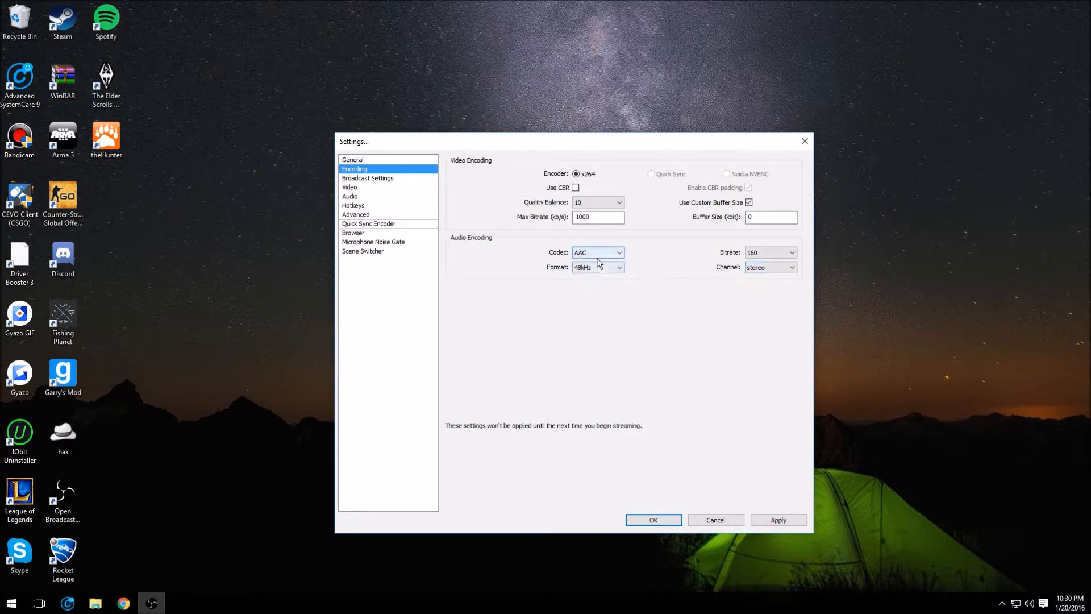
{"action": "left_click", "coordinate": [771, 253]}
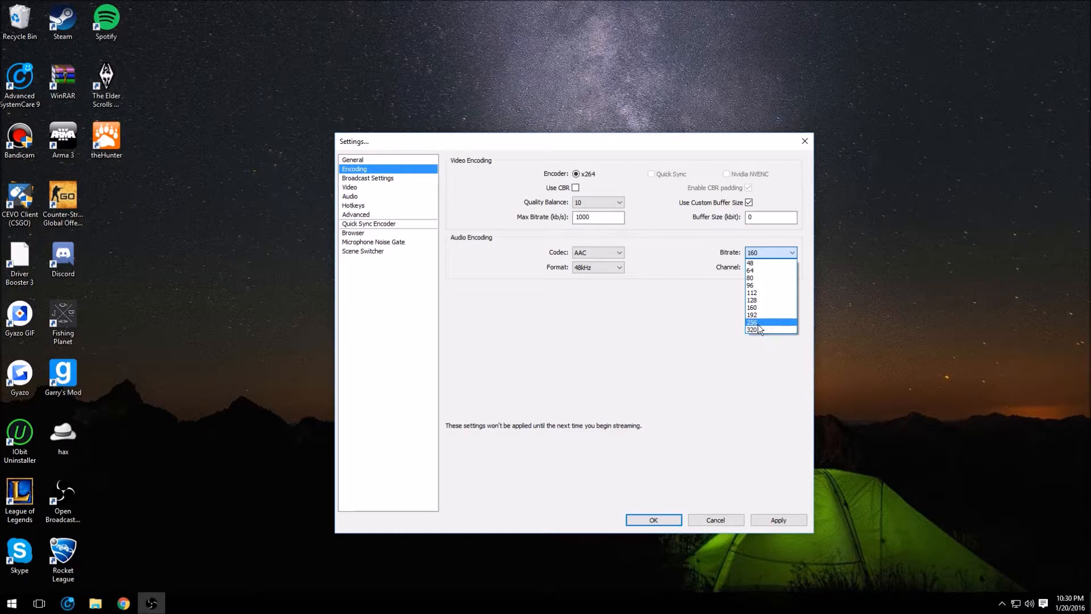
{"action": "mouse_move", "coordinate": [755, 308]}
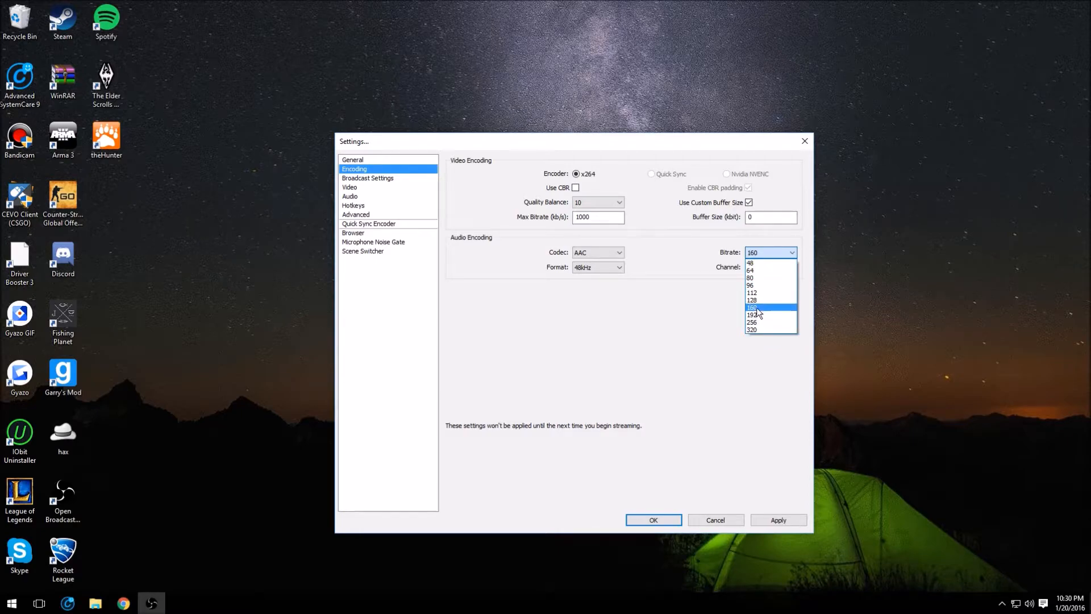
{"action": "left_click", "coordinate": [751, 308]}
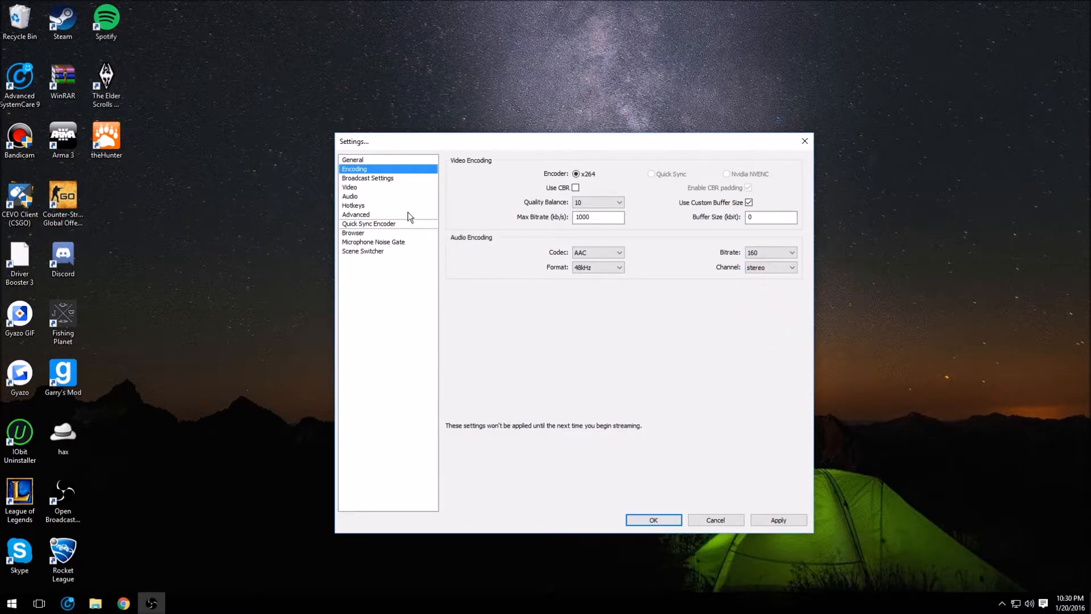
Keep the Broadcast Settings mode on File Output Only rather than live streaming
{"action": "left_click", "coordinate": [367, 178]}
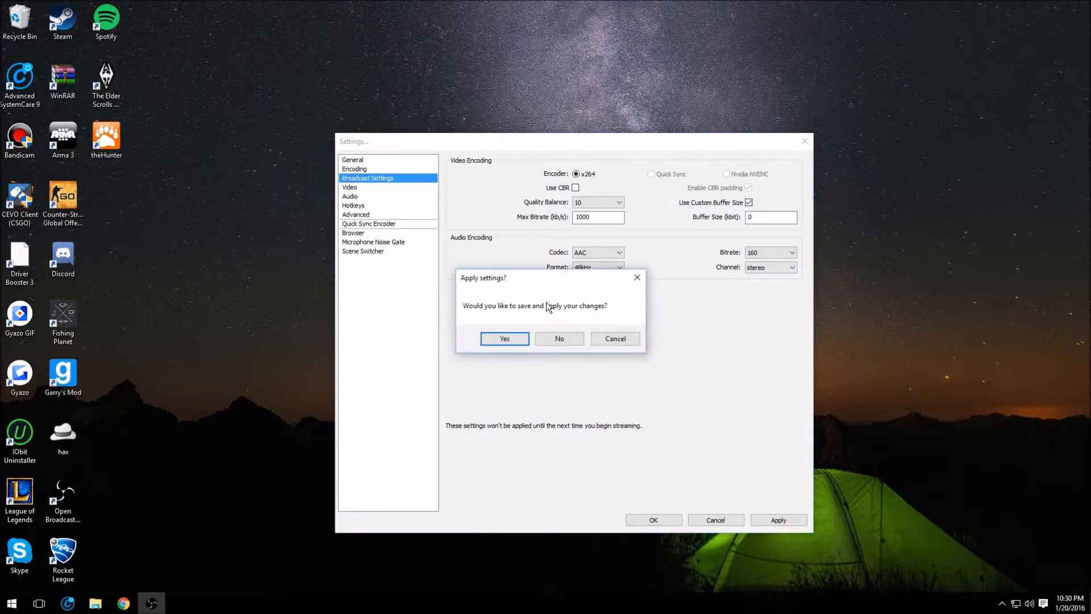
{"action": "left_click", "coordinate": [503, 339]}
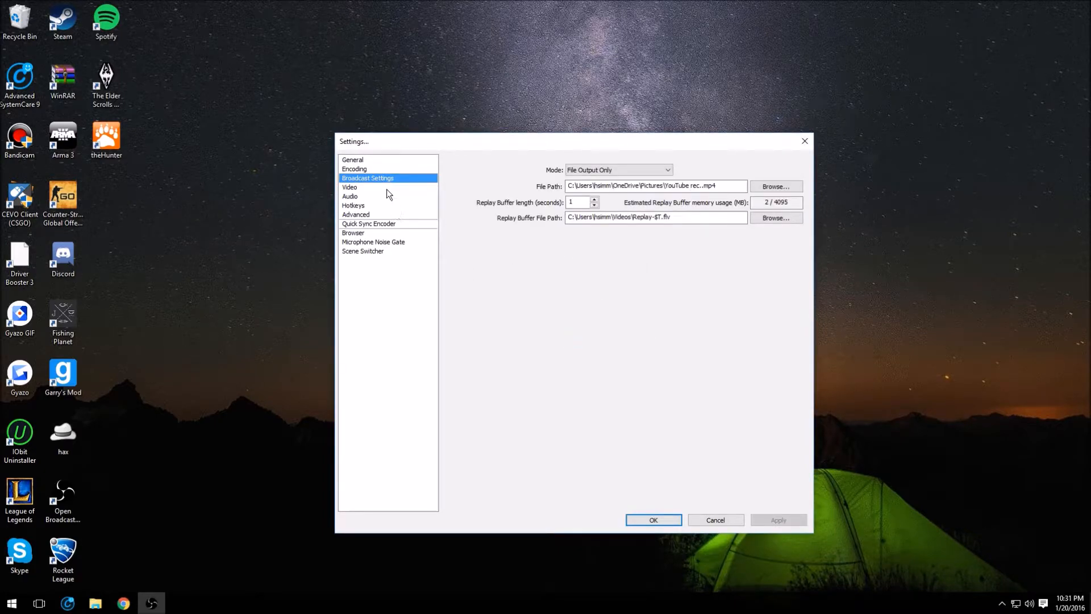
{"action": "mouse_move", "coordinate": [454, 172]}
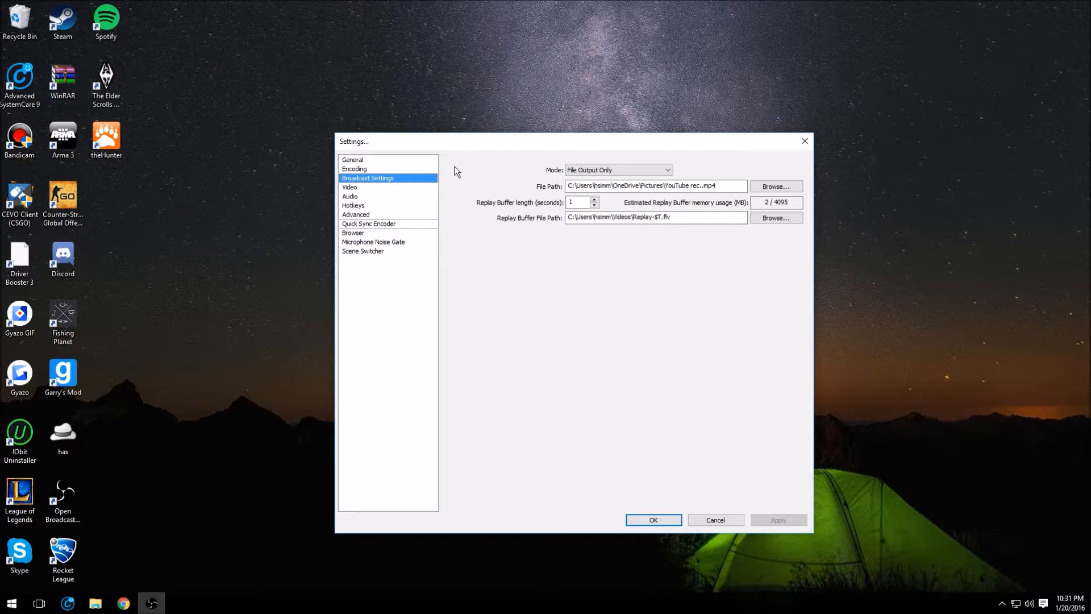
{"action": "left_click", "coordinate": [619, 170]}
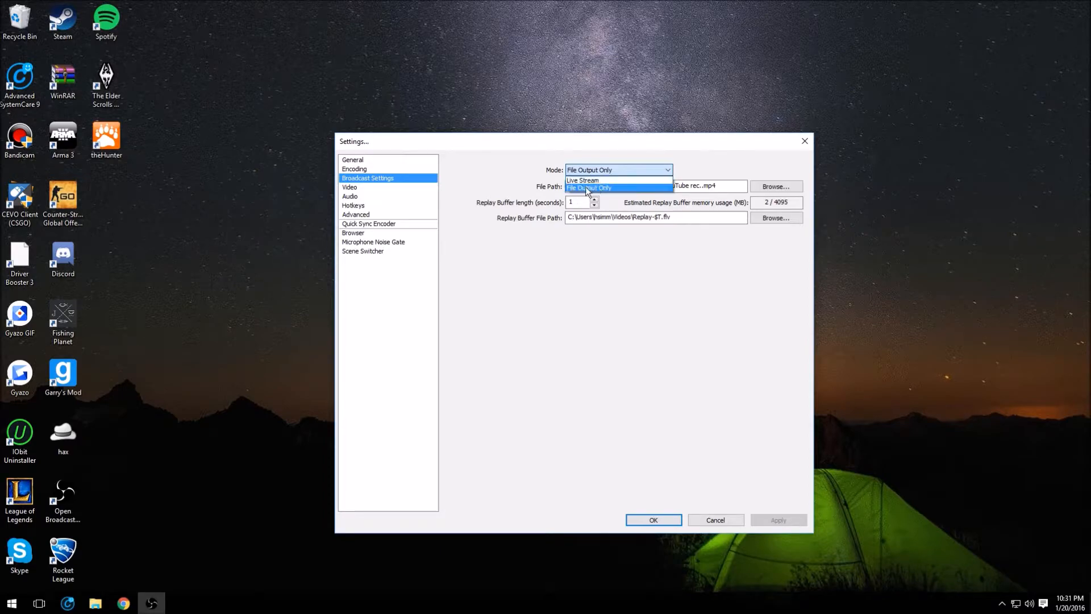
{"action": "left_click", "coordinate": [589, 188]}
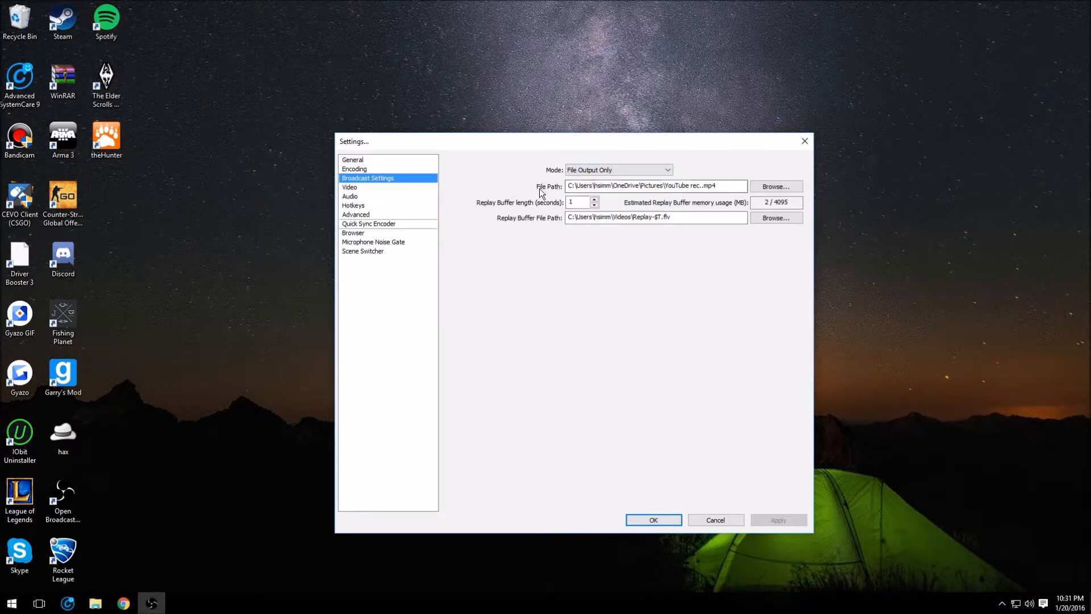
{"action": "mouse_move", "coordinate": [513, 253]}
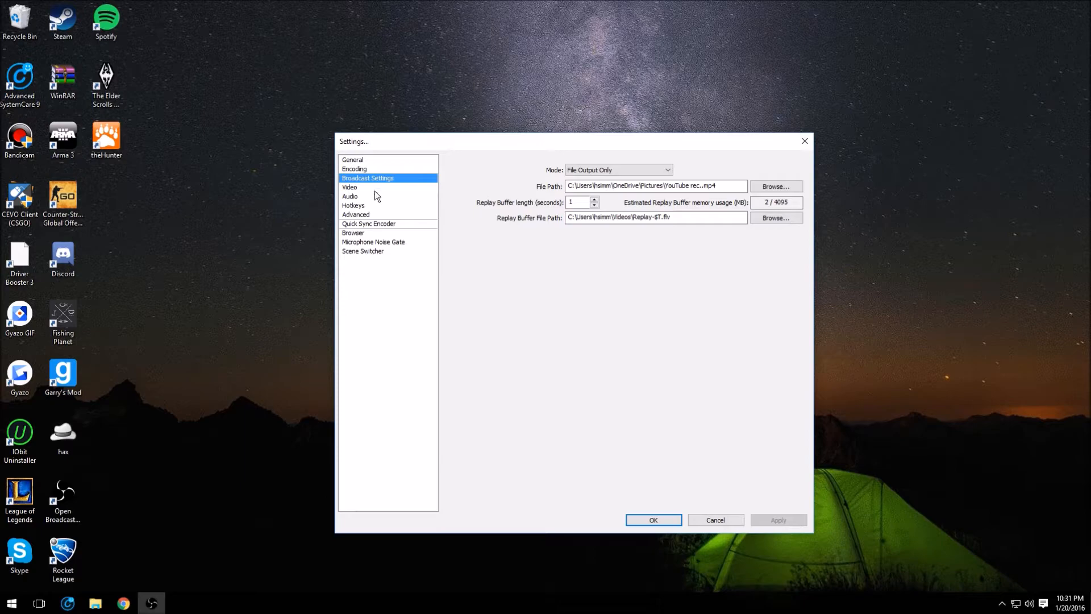
Set Video to custom 1920x1080 base resolution with no downscale at 60 FPS
{"action": "left_click", "coordinate": [349, 187]}
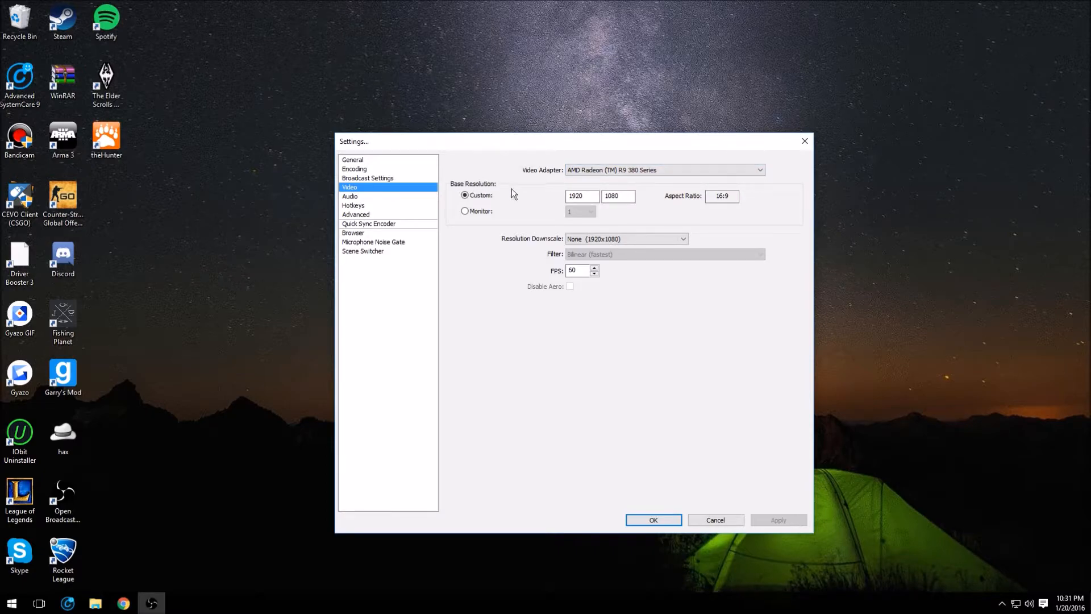
{"action": "left_click", "coordinate": [618, 196]}
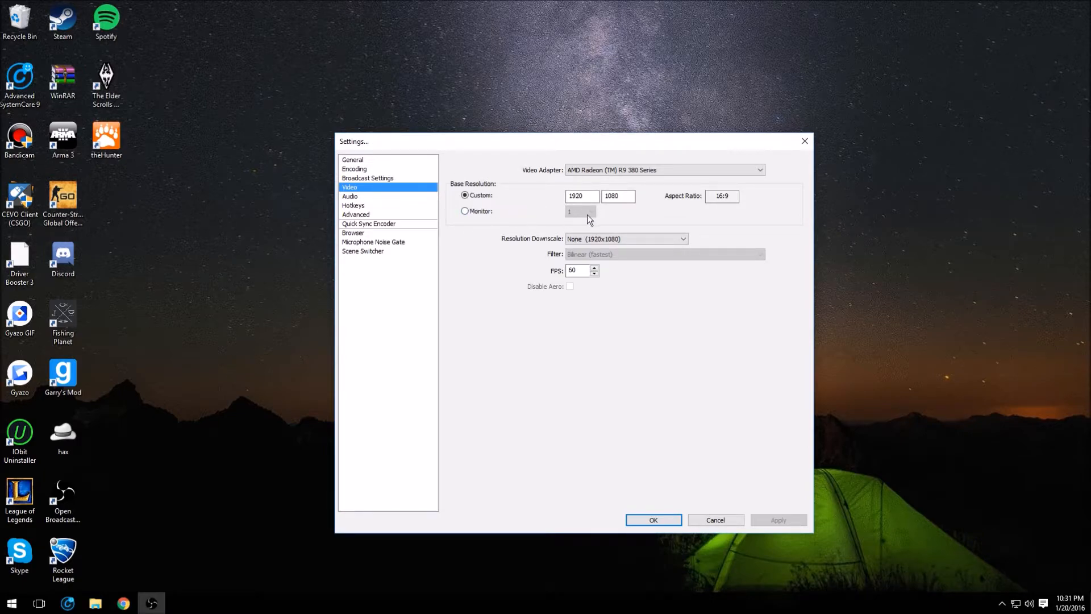
{"action": "mouse_move", "coordinate": [592, 224]}
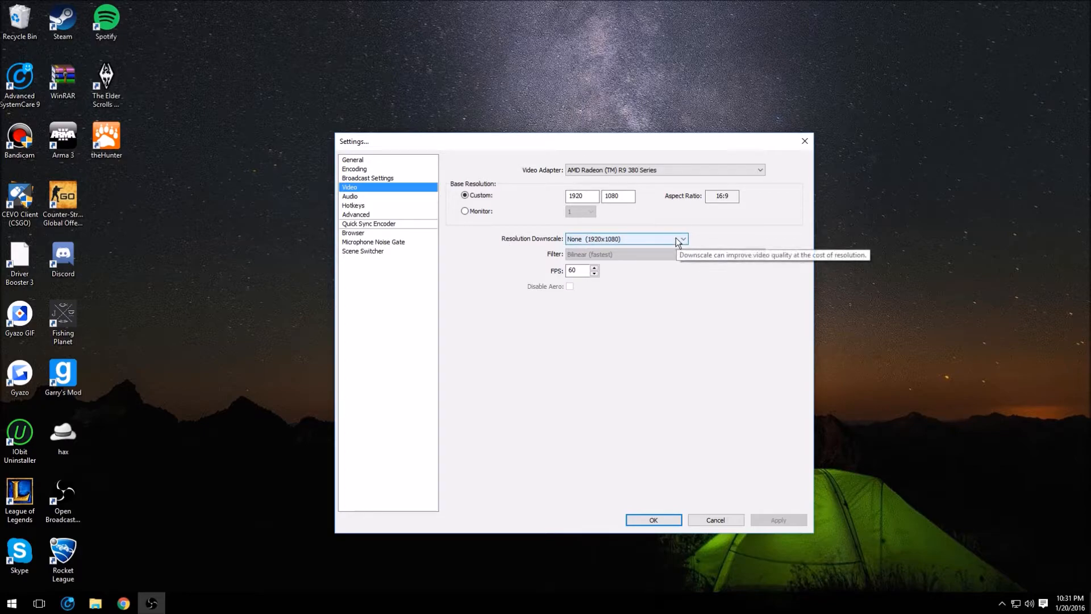
{"action": "left_click", "coordinate": [681, 239]}
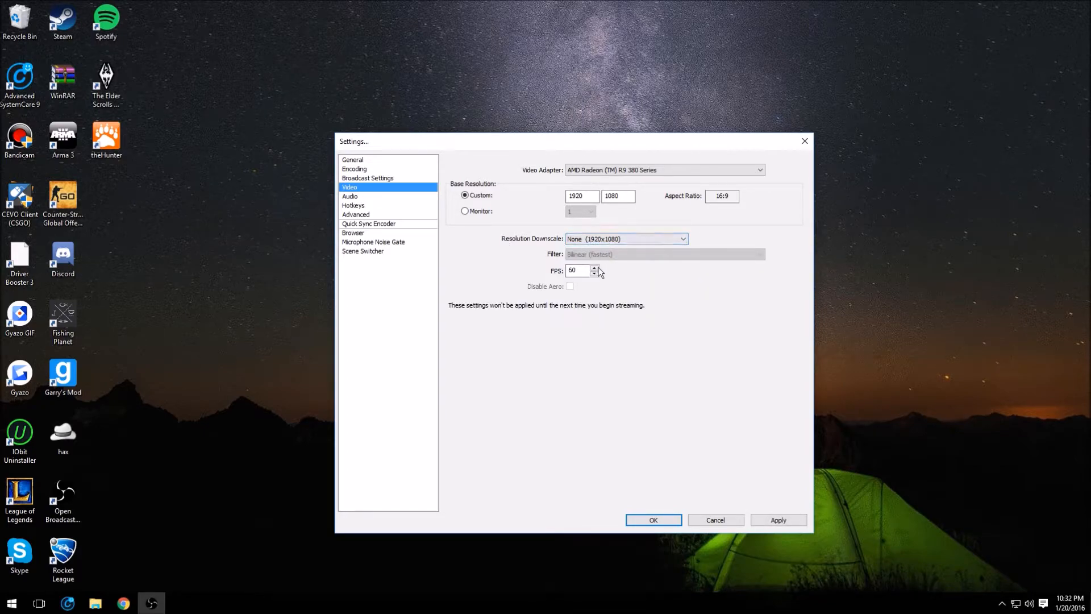
{"action": "mouse_move", "coordinate": [624, 238]}
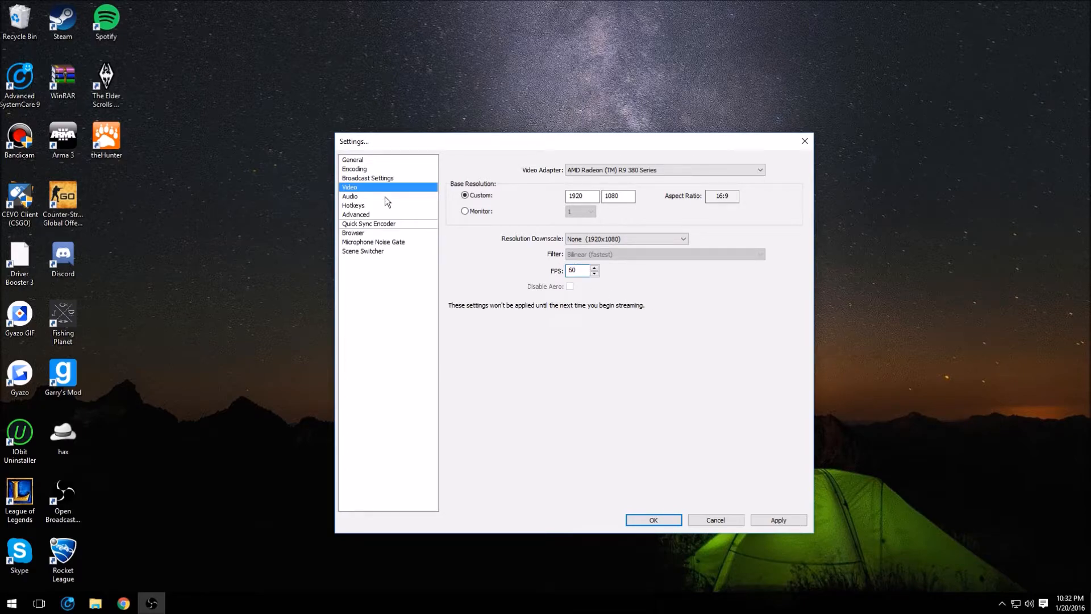
Review the headphone and microphone audio devices, then move to Hotkeys
{"action": "left_click", "coordinate": [350, 196]}
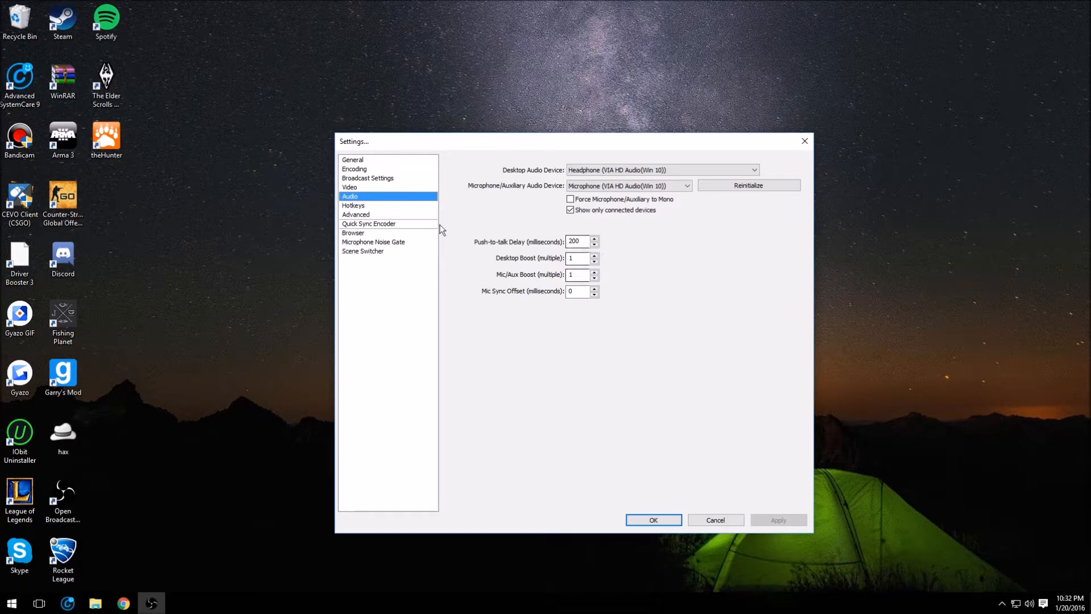
{"action": "mouse_move", "coordinate": [514, 243]}
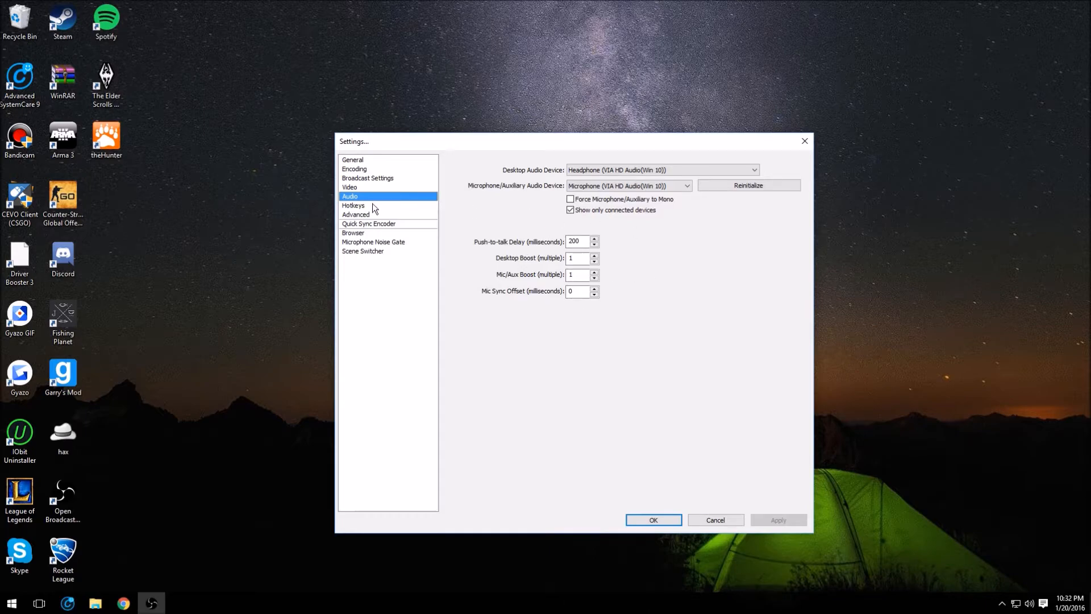
{"action": "left_click", "coordinate": [353, 206]}
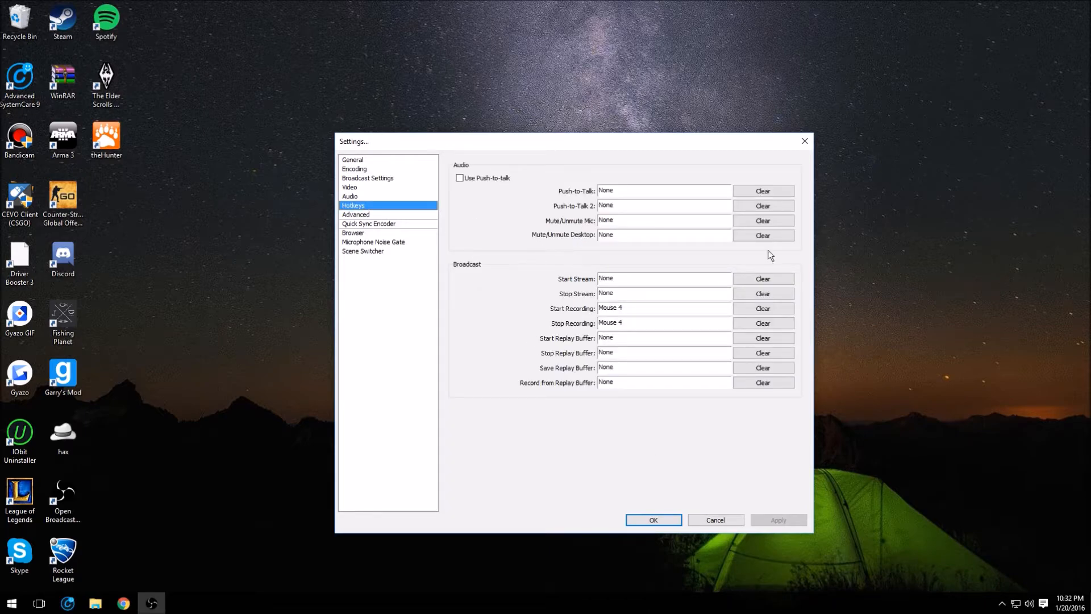
{"action": "mouse_move", "coordinate": [567, 330]}
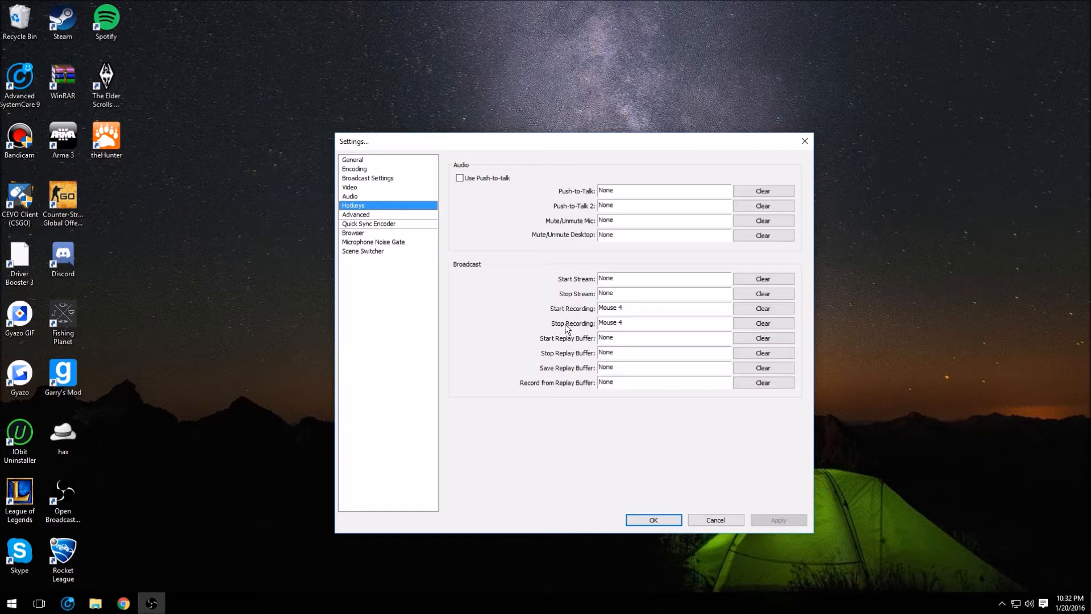
{"action": "mouse_move", "coordinate": [634, 337]}
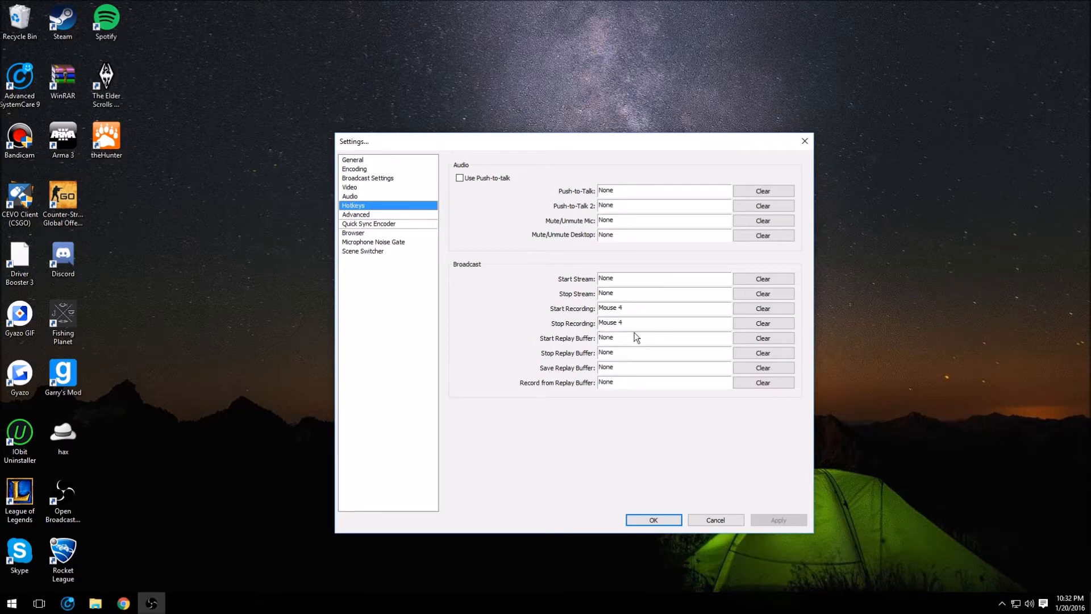
{"action": "mouse_move", "coordinate": [644, 321]}
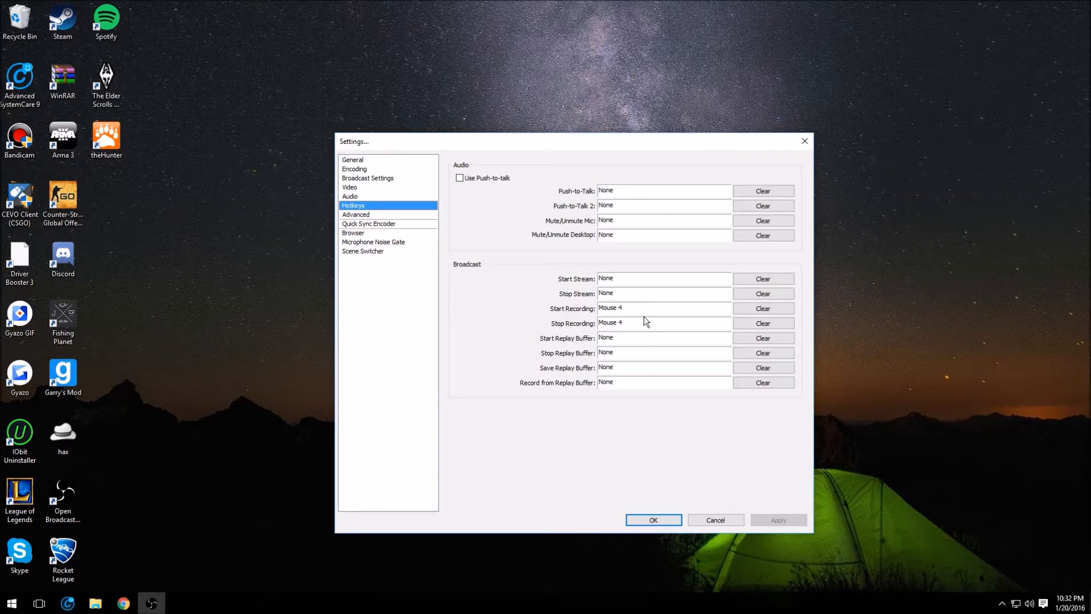
Leave Start/Stop Recording on Mouse 4 and move to the Advanced page
{"action": "left_click", "coordinate": [356, 214]}
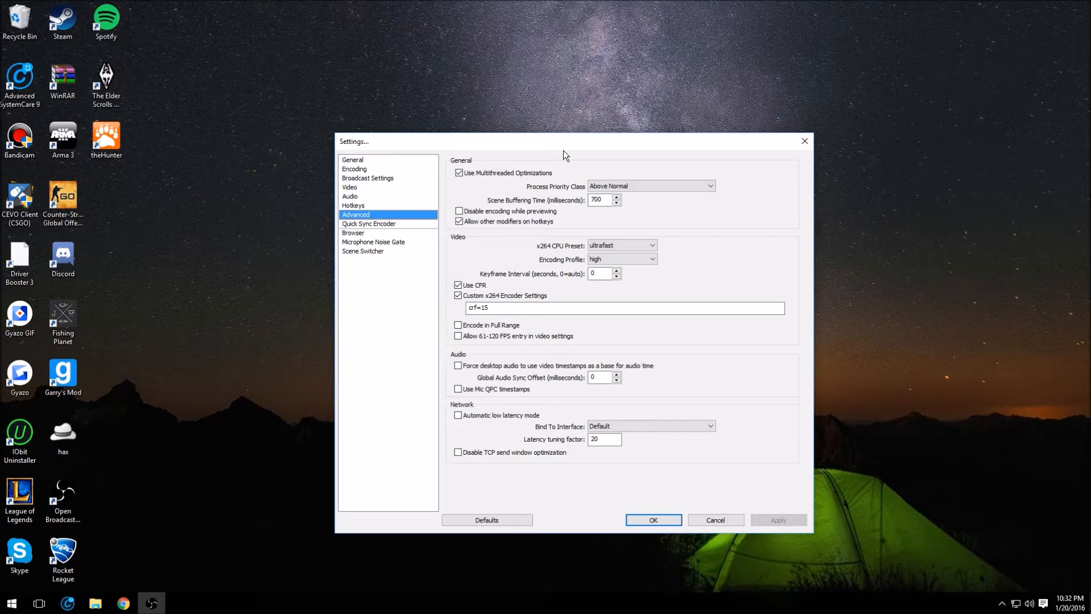
{"action": "mouse_move", "coordinate": [559, 166]}
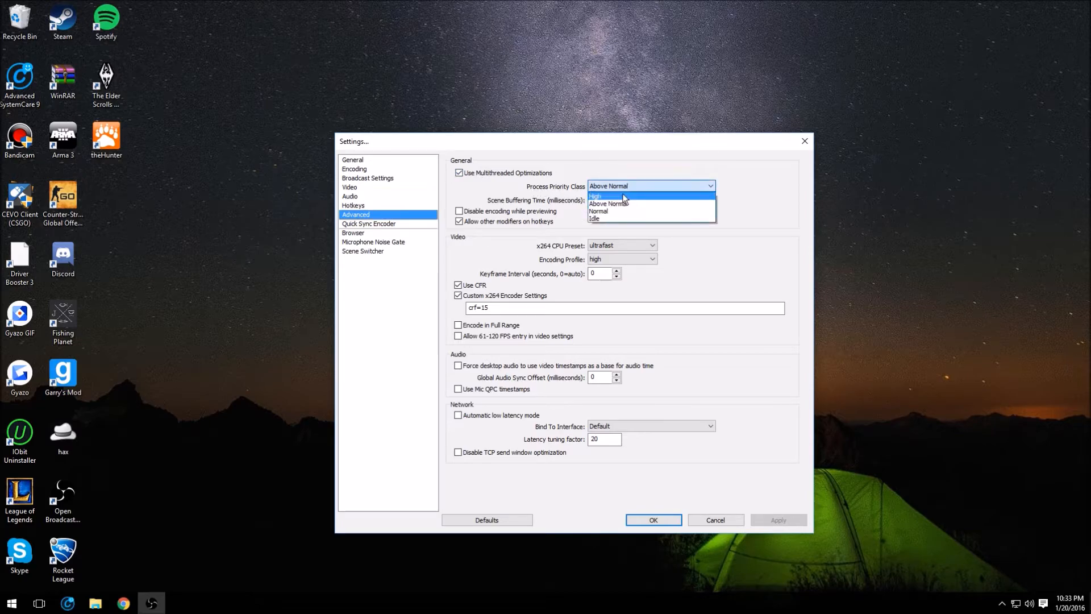
{"action": "mouse_move", "coordinate": [597, 211]}
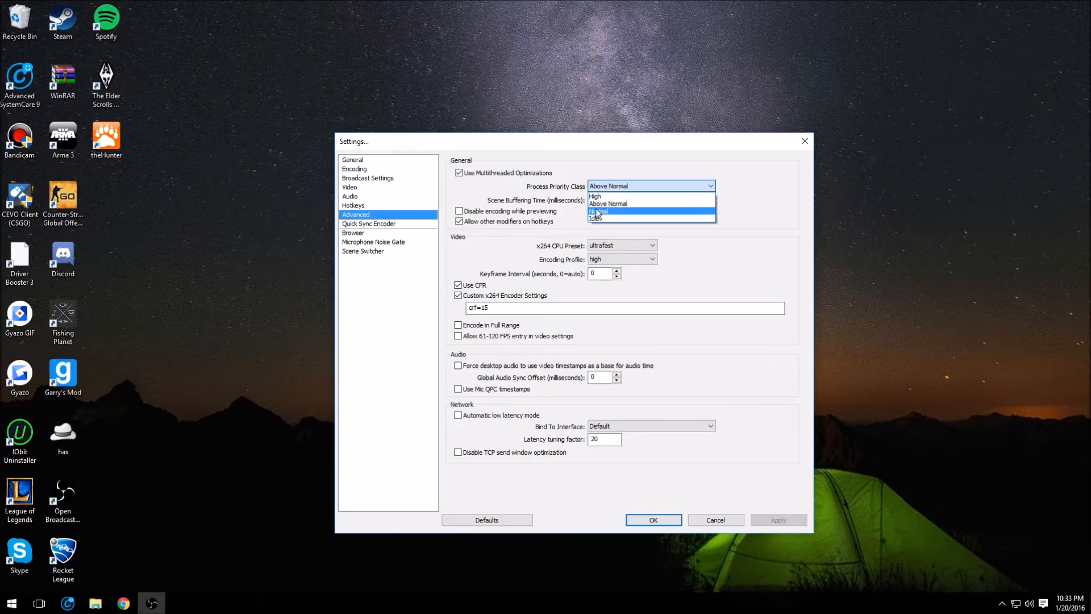
{"action": "mouse_move", "coordinate": [607, 203]}
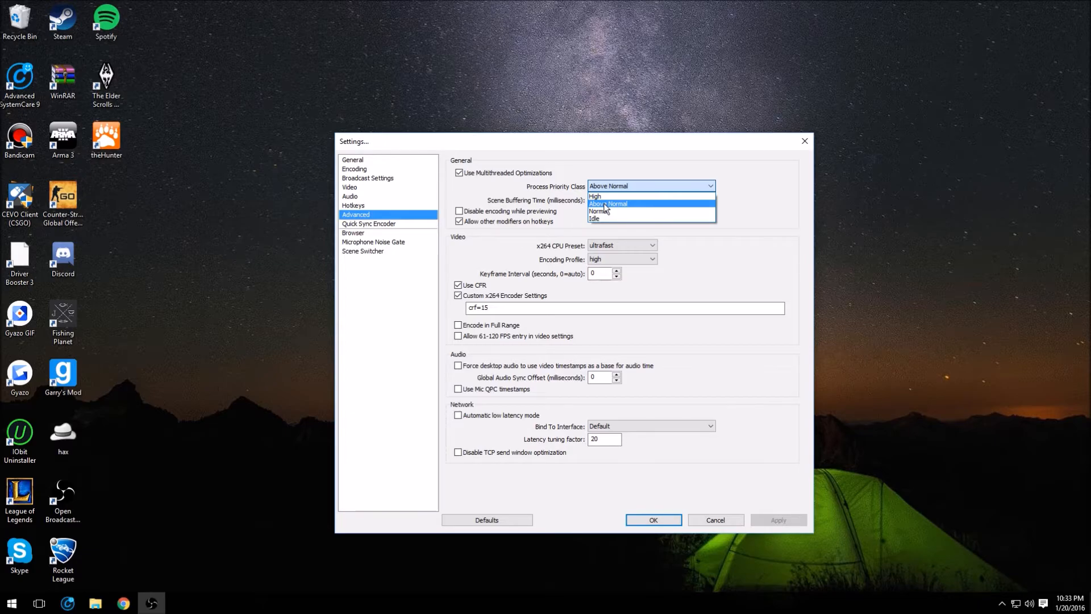
Keep process priority Above Normal with encoding while previewing still enabled
{"action": "left_click", "coordinate": [607, 204]}
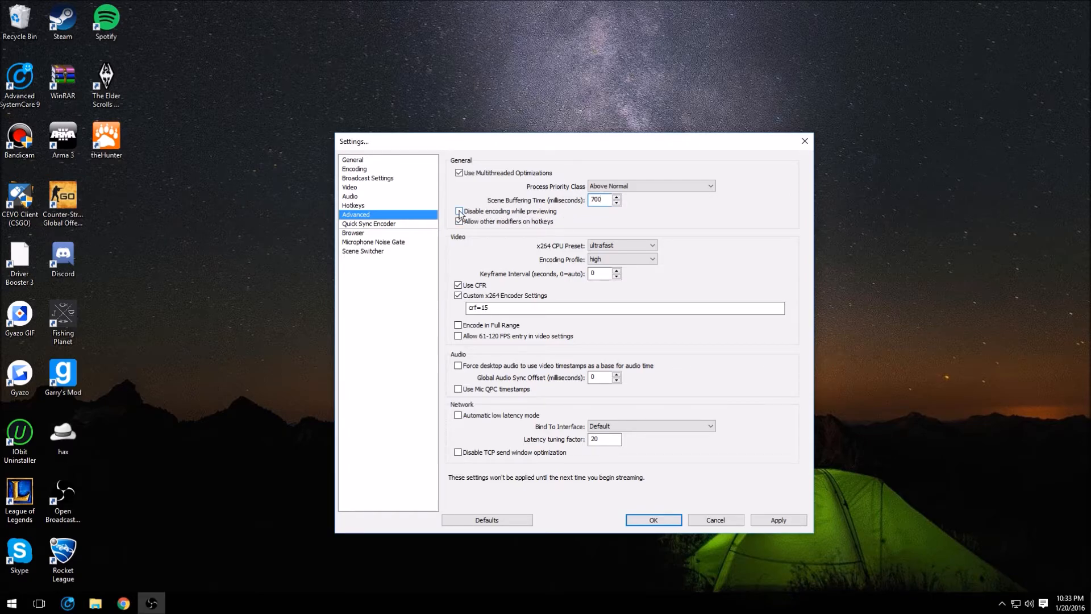
{"action": "left_click", "coordinate": [458, 212]}
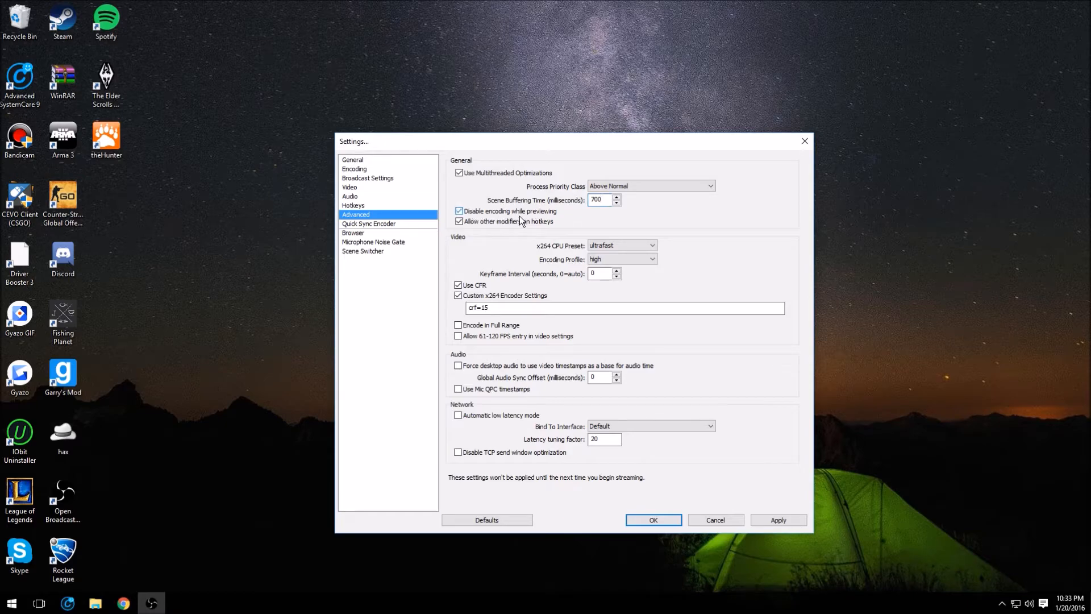
{"action": "left_click", "coordinate": [458, 211]}
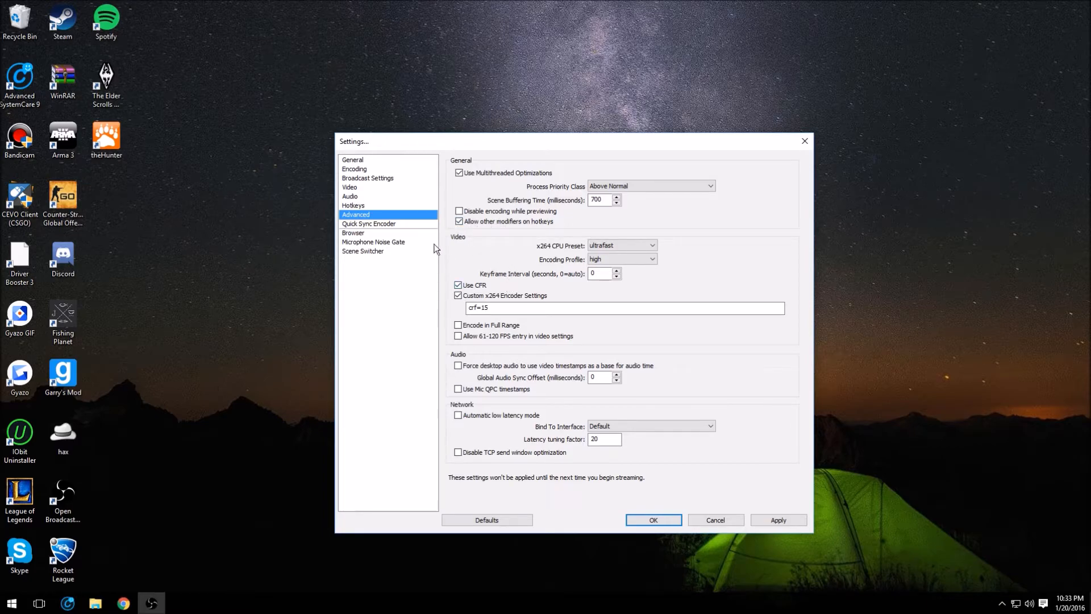
{"action": "mouse_move", "coordinate": [770, 335]}
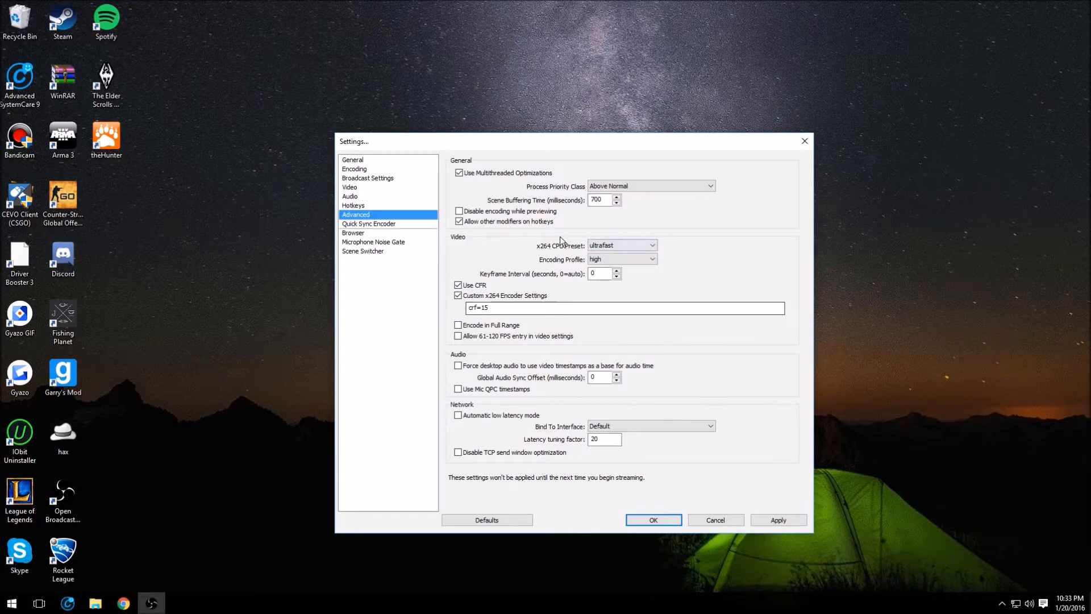
{"action": "mouse_move", "coordinate": [470, 267]}
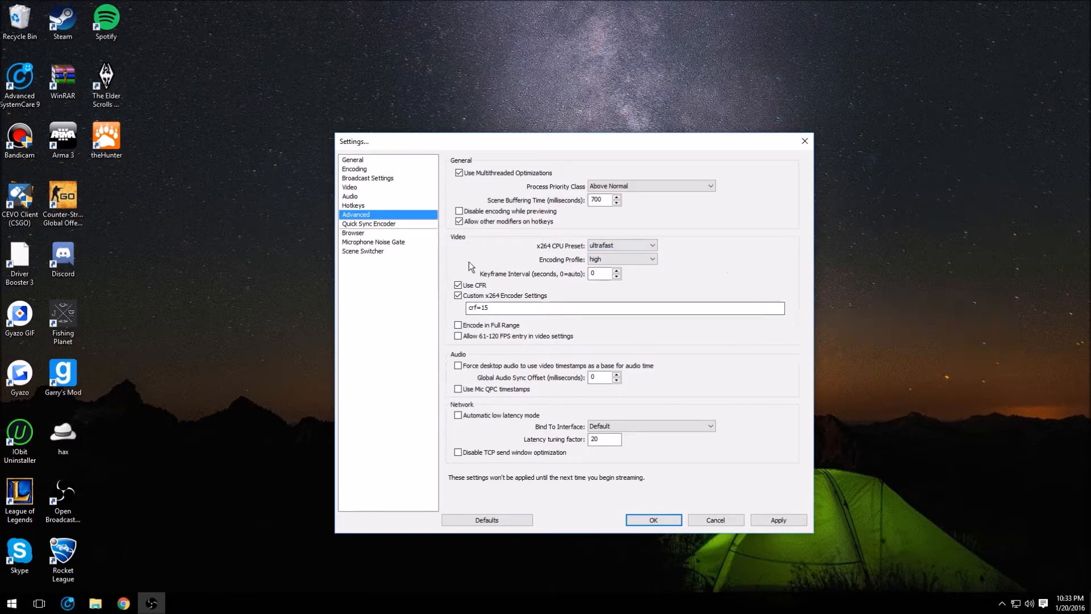
{"action": "mouse_move", "coordinate": [708, 303]}
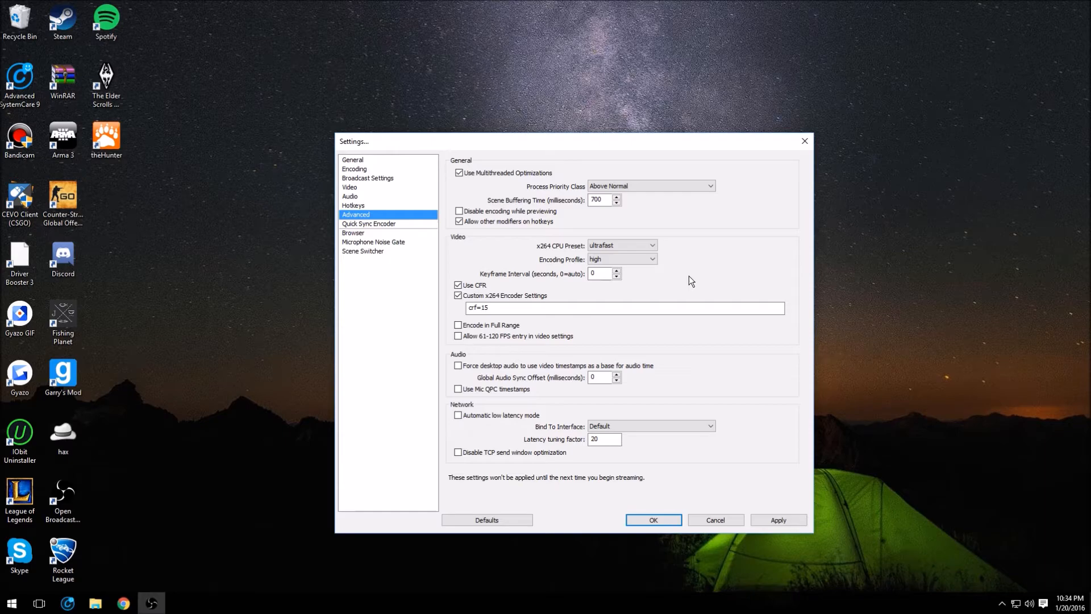
{"action": "mouse_move", "coordinate": [749, 292]}
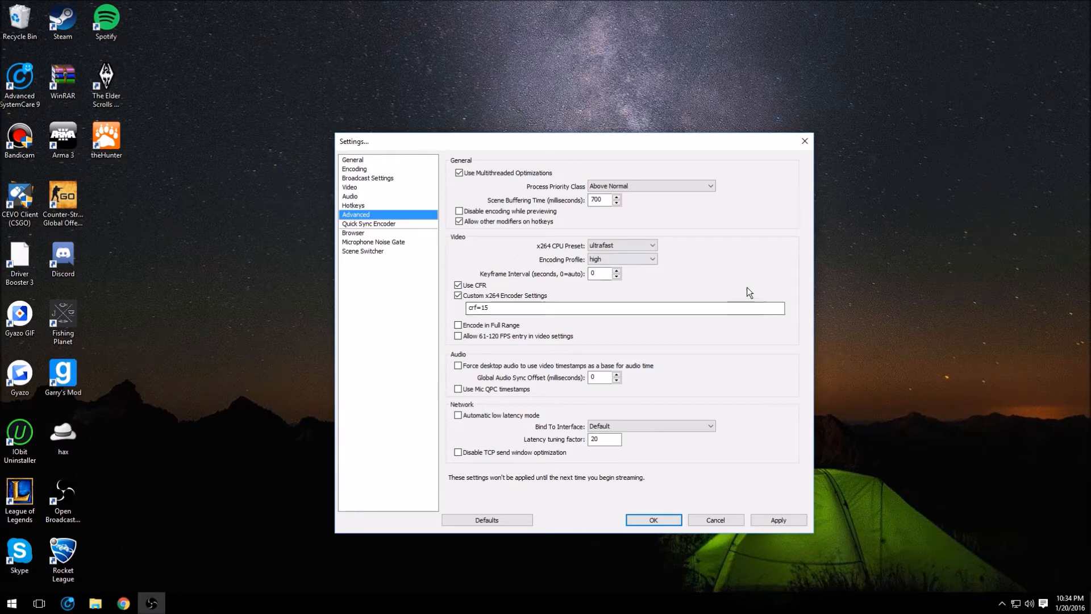
{"action": "mouse_move", "coordinate": [724, 291]}
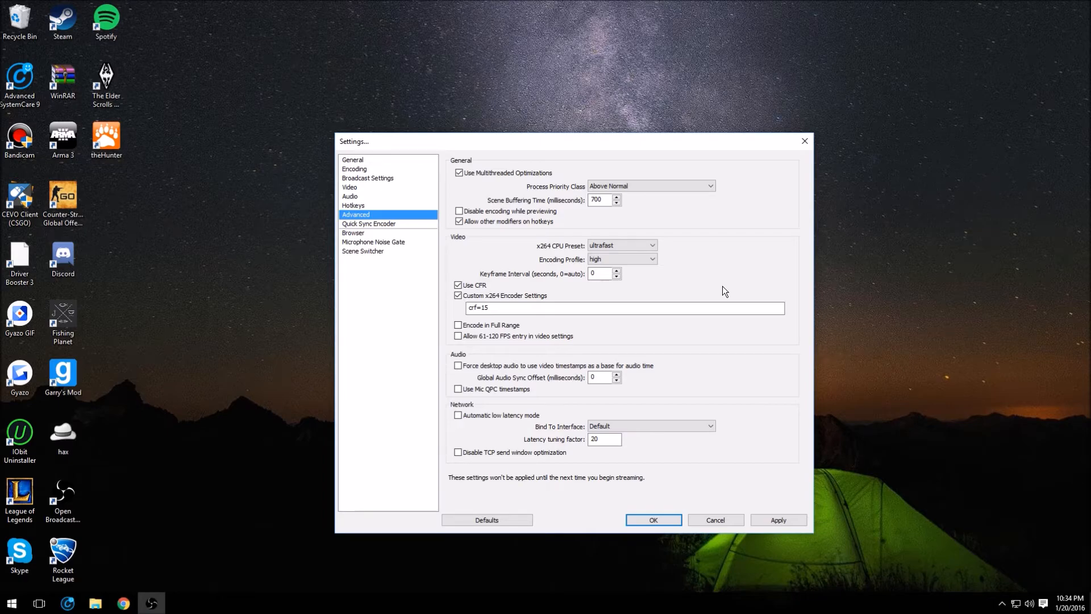
{"action": "mouse_move", "coordinate": [627, 236]}
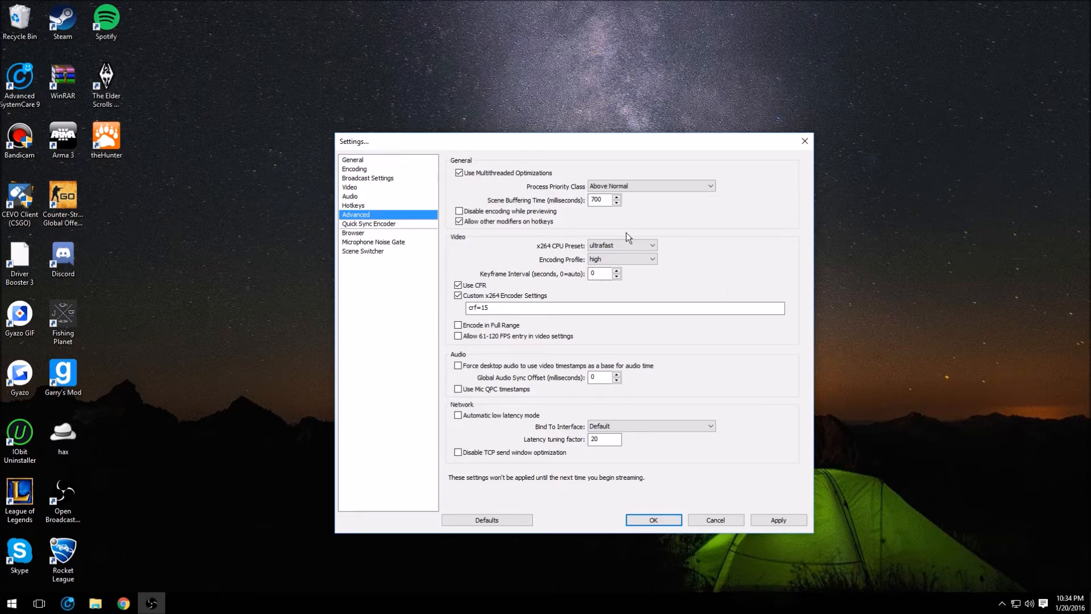
{"action": "mouse_move", "coordinate": [510, 248]}
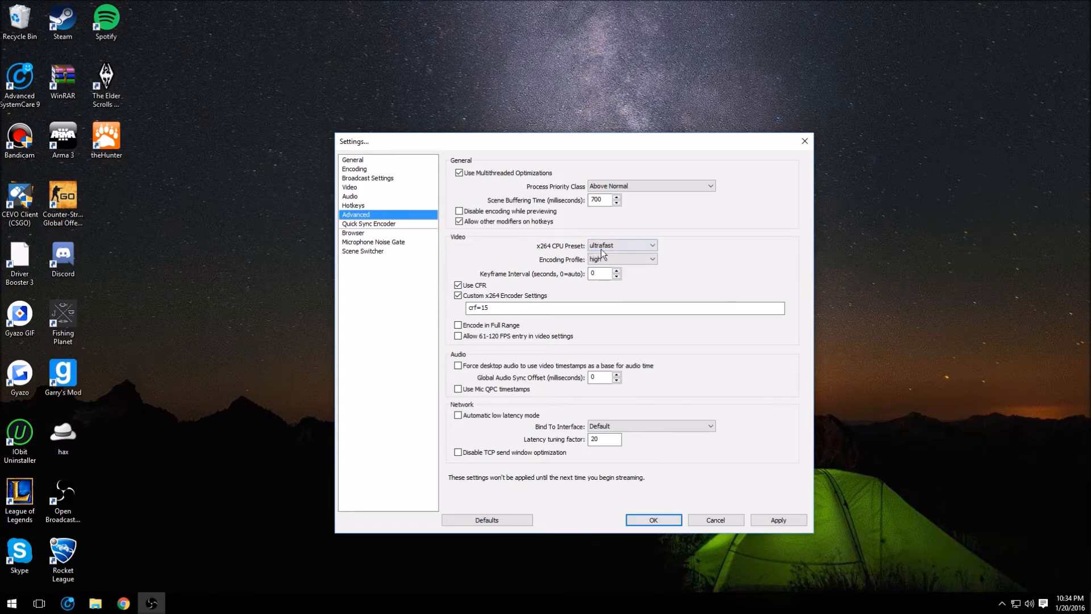
{"action": "left_click", "coordinate": [621, 245]}
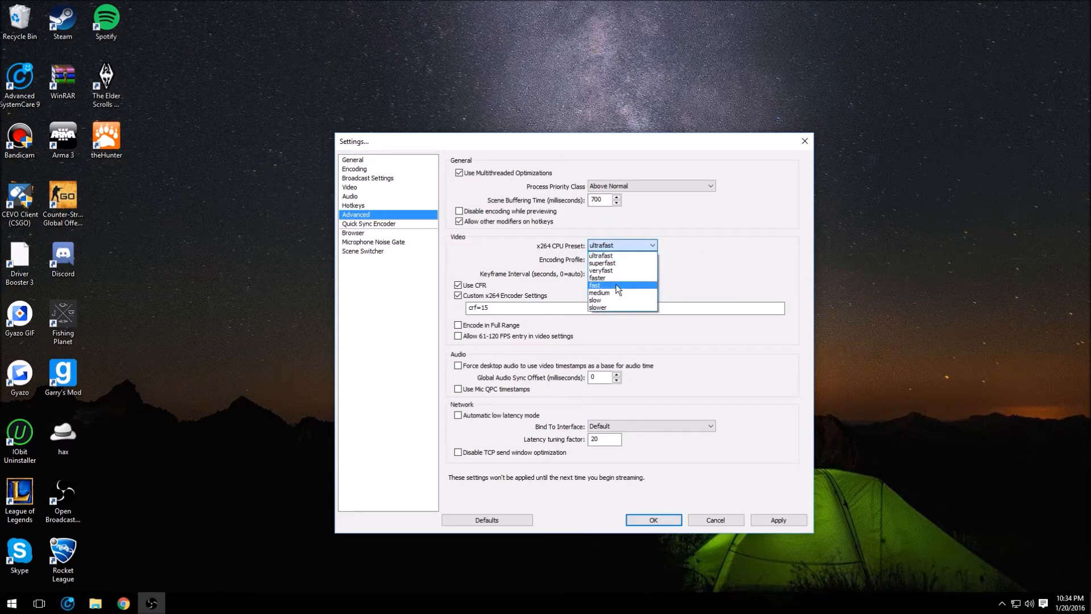
{"action": "mouse_move", "coordinate": [625, 270]}
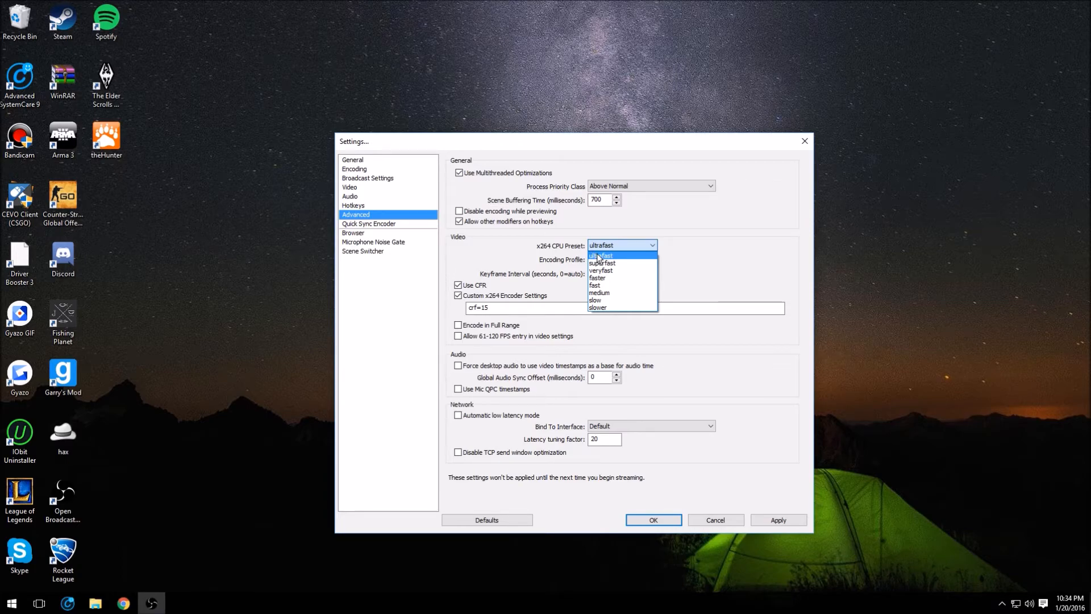
{"action": "mouse_move", "coordinate": [622, 308]}
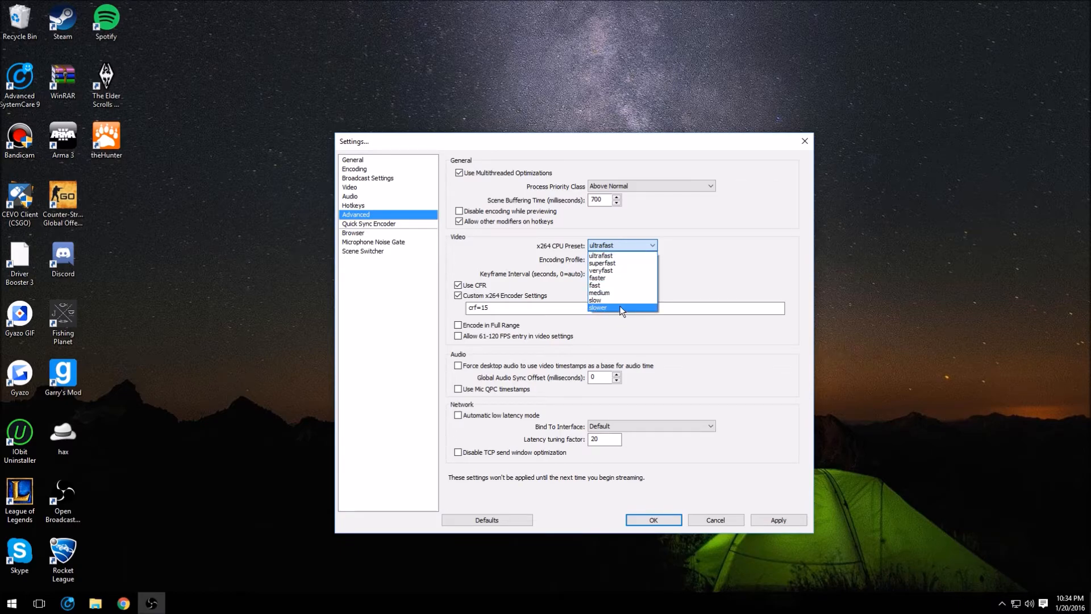
{"action": "mouse_move", "coordinate": [596, 308]}
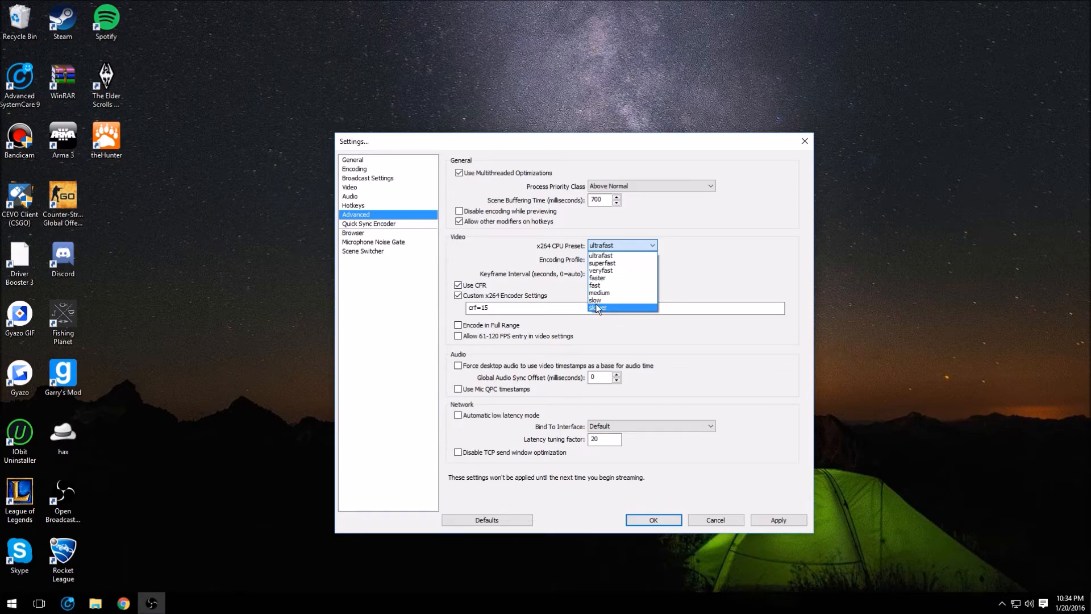
{"action": "mouse_move", "coordinate": [614, 270]}
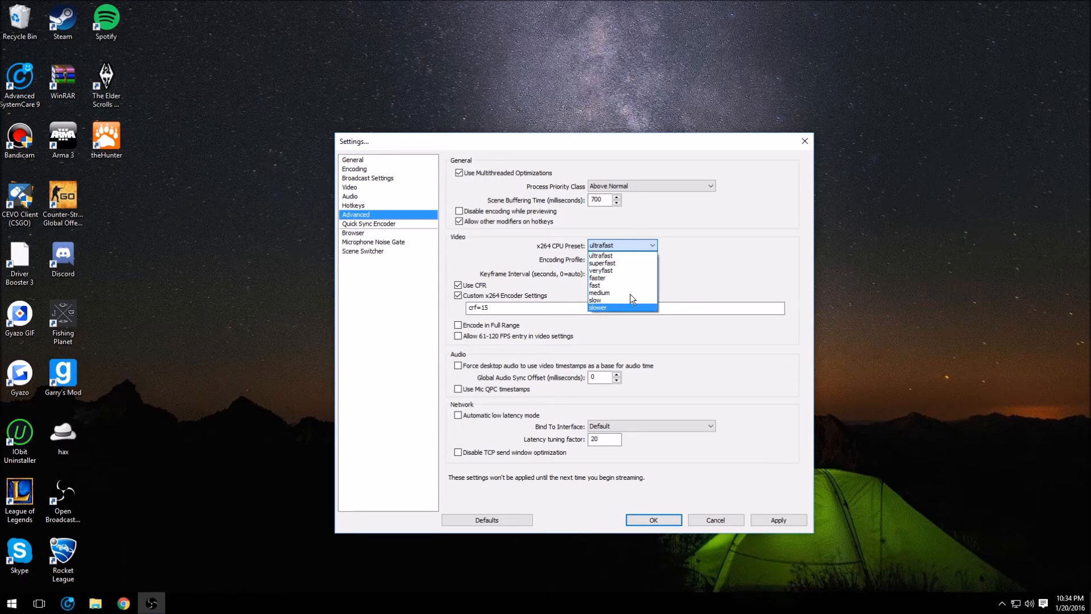
{"action": "mouse_move", "coordinate": [623, 256]}
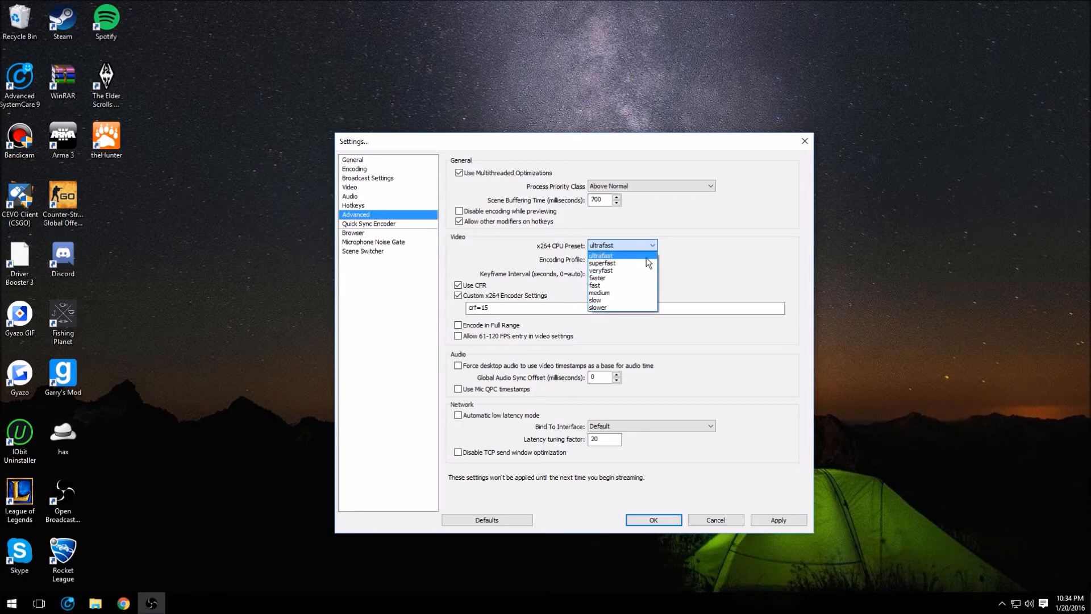
{"action": "mouse_move", "coordinate": [601, 262]}
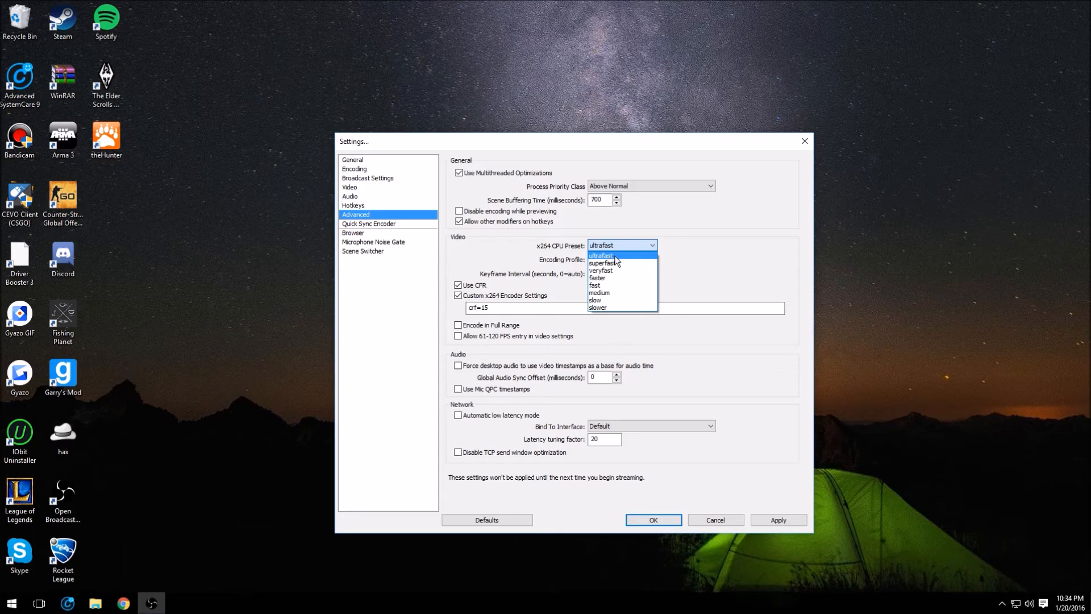
{"action": "mouse_move", "coordinate": [622, 249]}
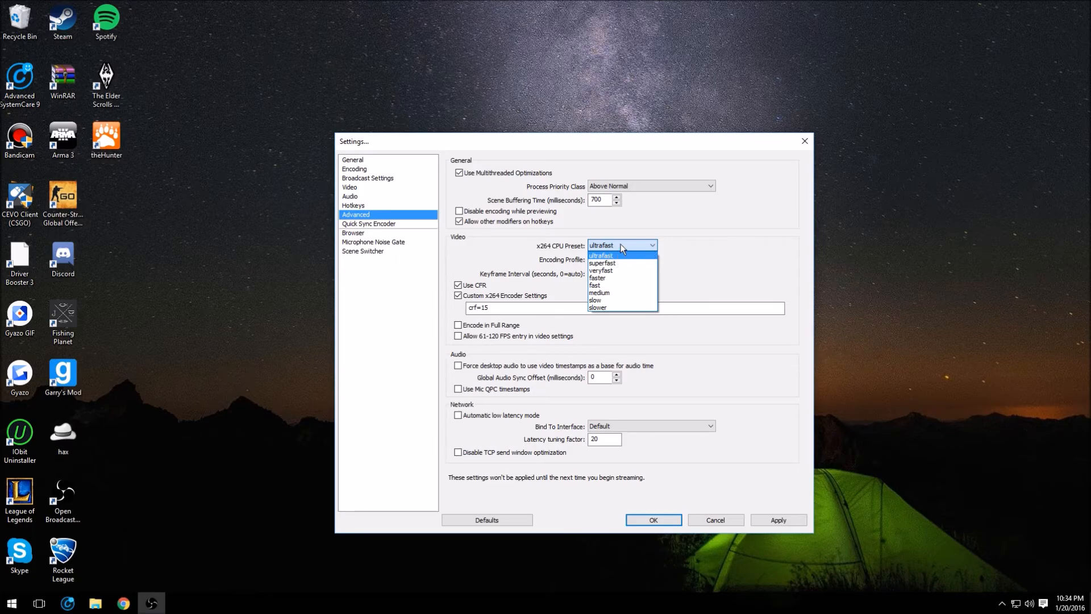
{"action": "left_click", "coordinate": [600, 254]}
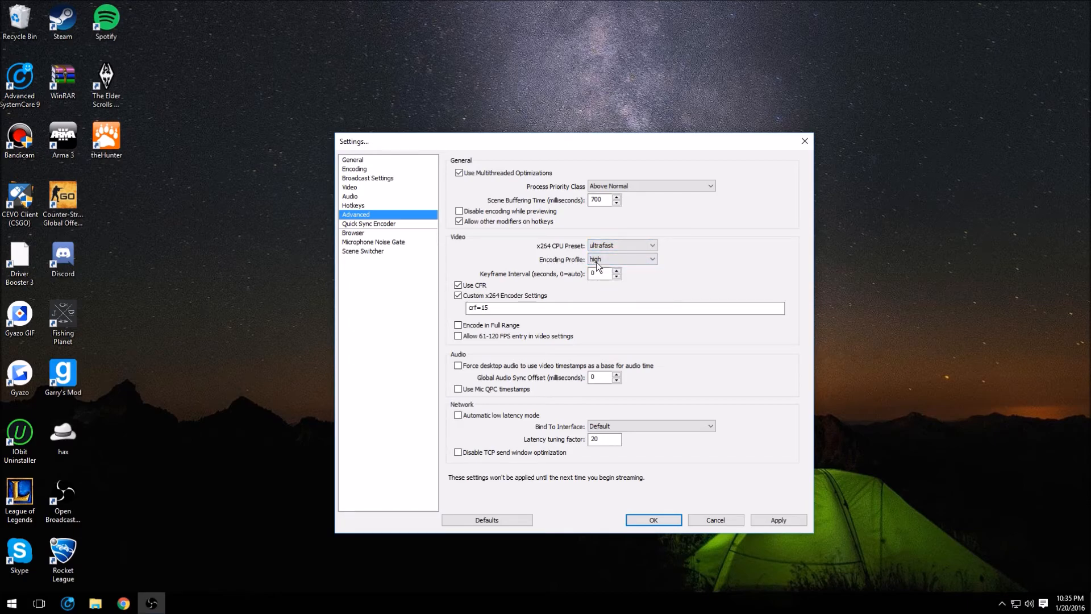
{"action": "left_click", "coordinate": [620, 259]}
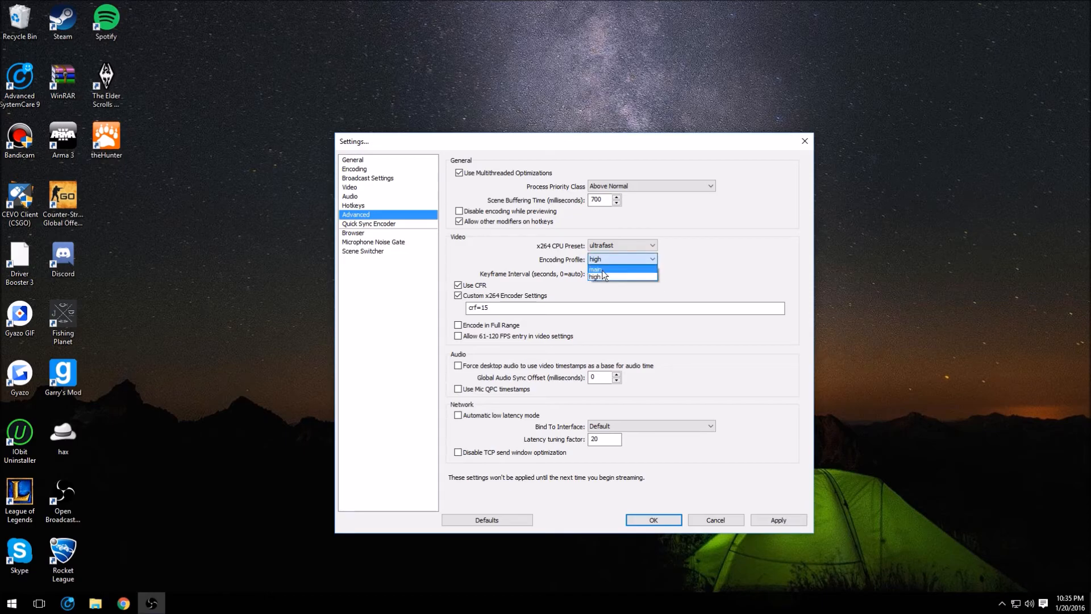
{"action": "left_click", "coordinate": [599, 277]}
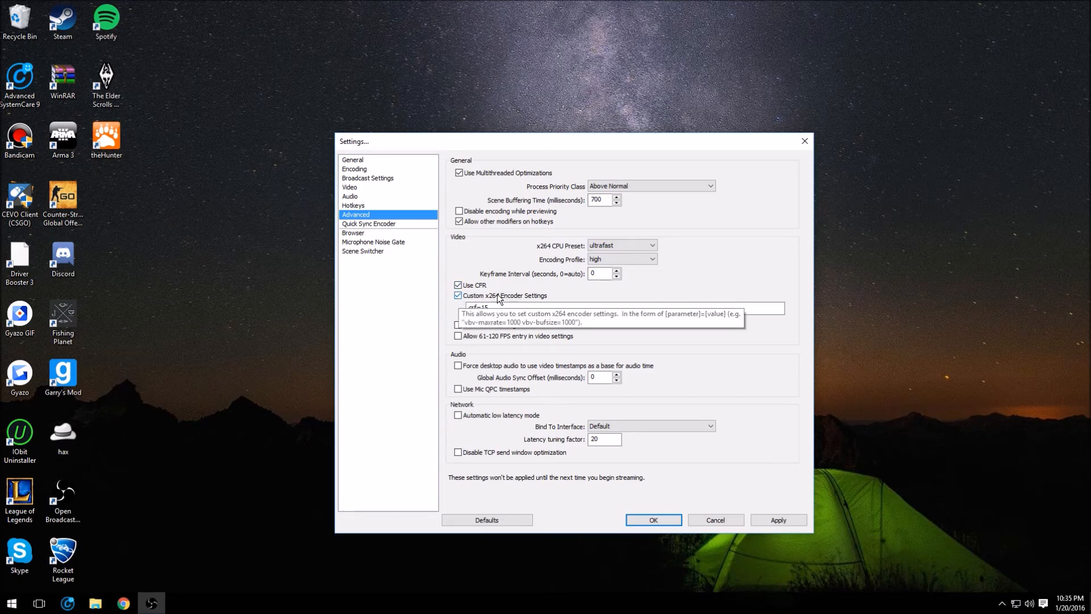
{"action": "left_click", "coordinate": [619, 309]}
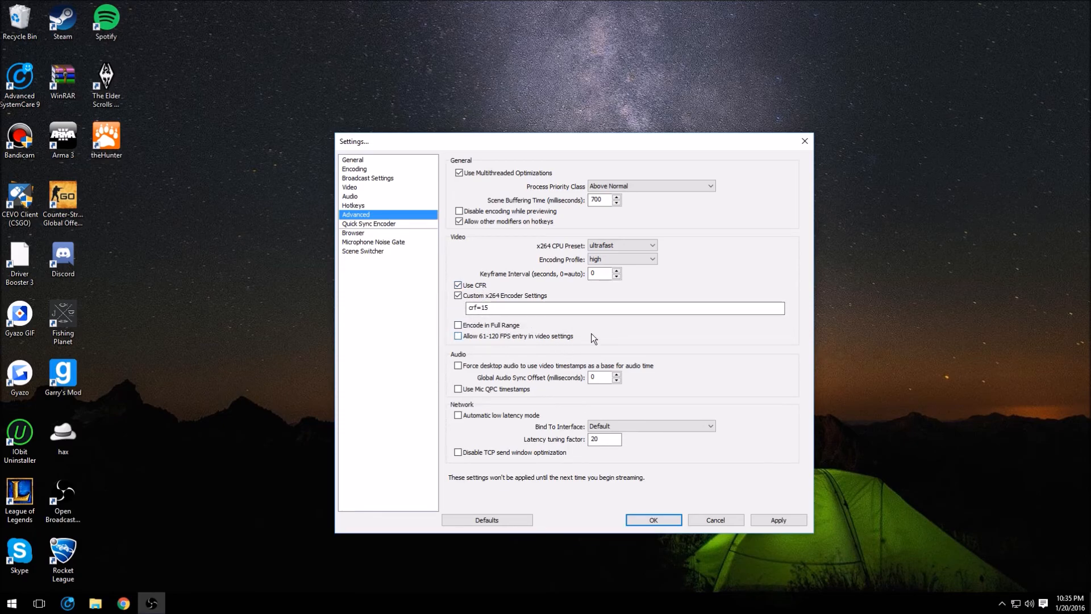
{"action": "left_click_drag", "start_coordinate": [591, 141], "coordinate": [572, 160]}
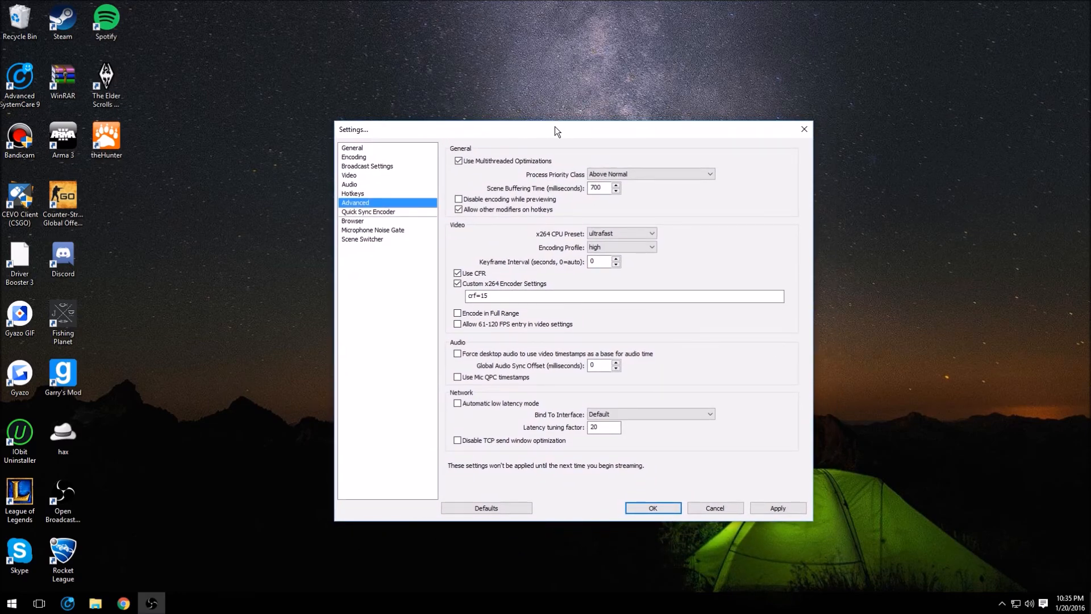
{"action": "mouse_move", "coordinate": [594, 144]}
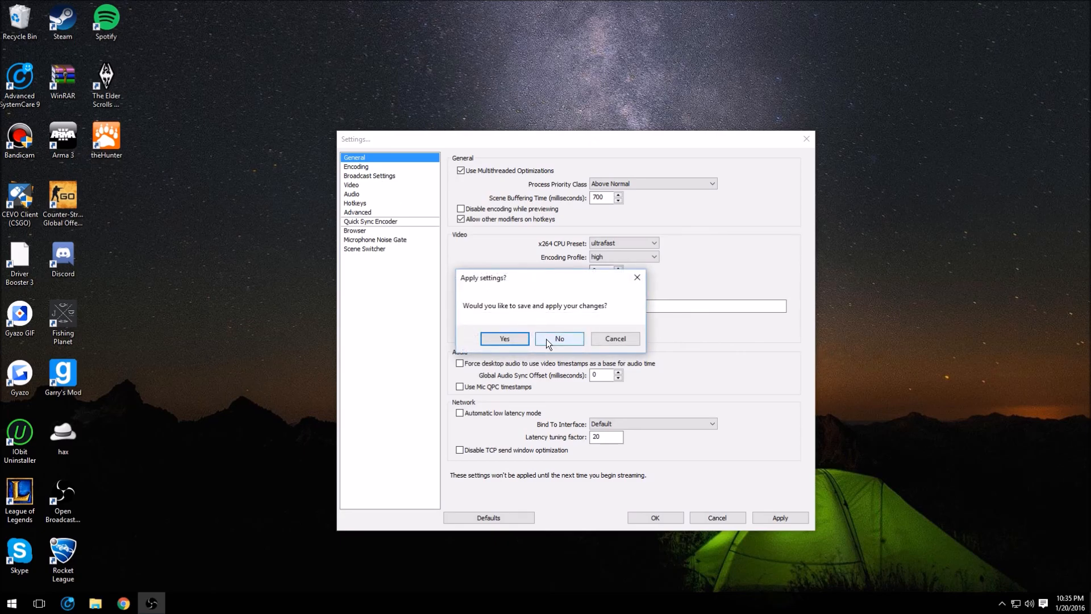
Confirm Yes on the 'Apply settings?' prompt and return to the main window
{"action": "left_click", "coordinate": [560, 339]}
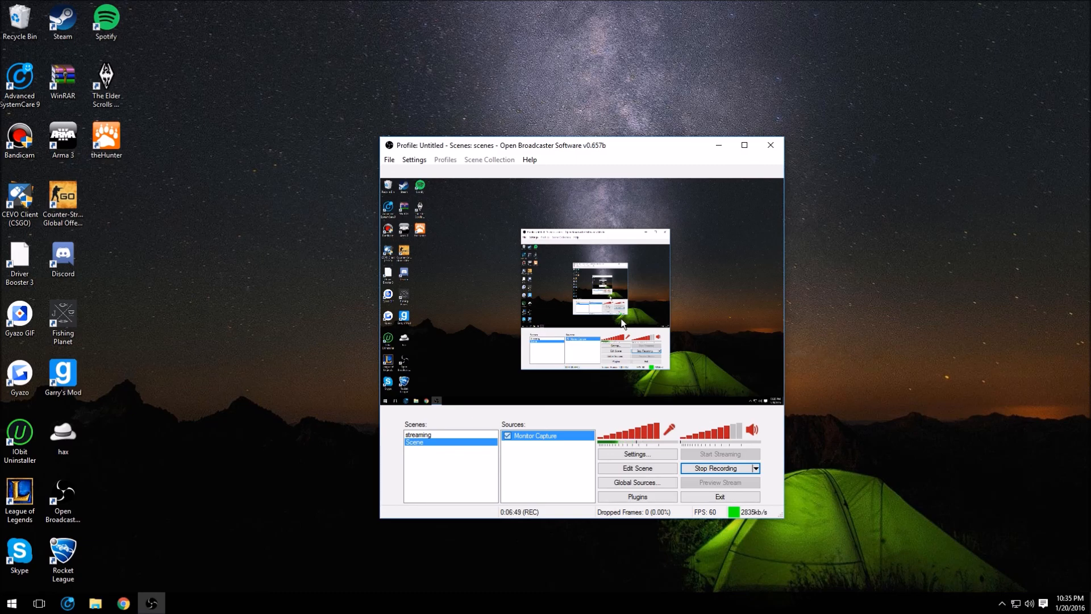
{"action": "mouse_move", "coordinate": [659, 371]}
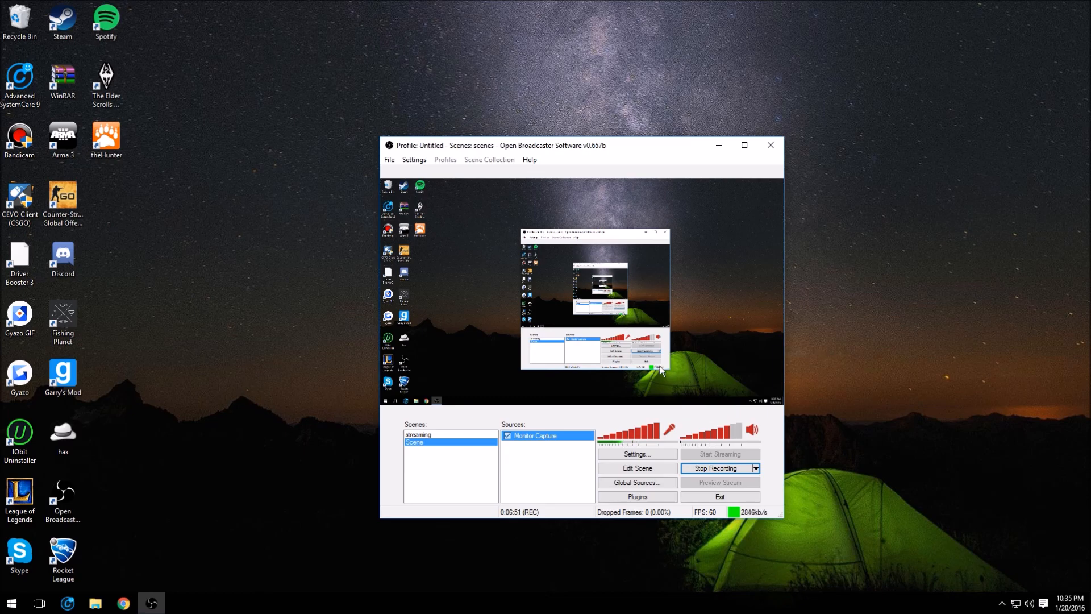